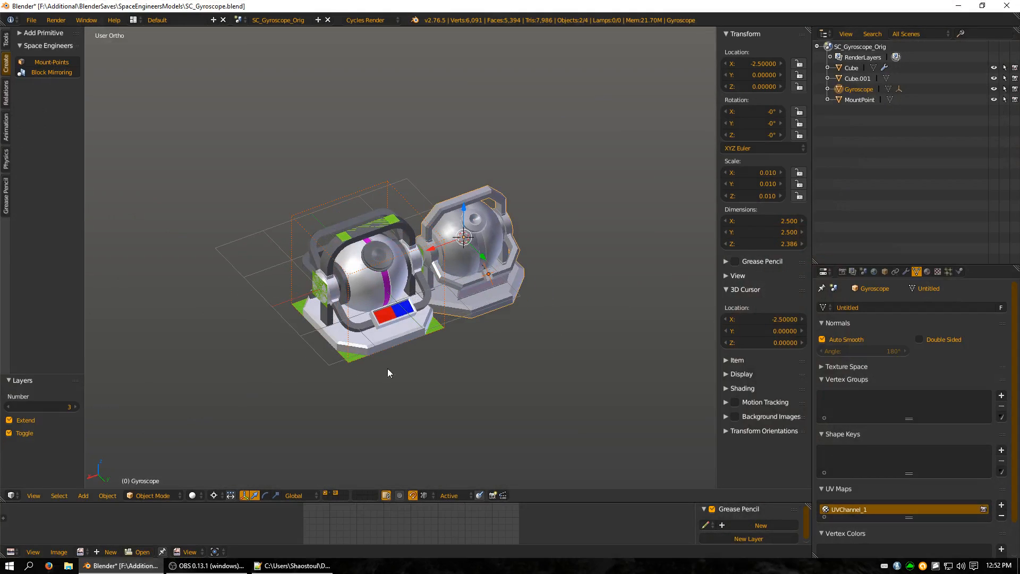
- Delete the Gyroscope duplicate, then make the detector_terminal_001 empty active
left_click(447, 298)
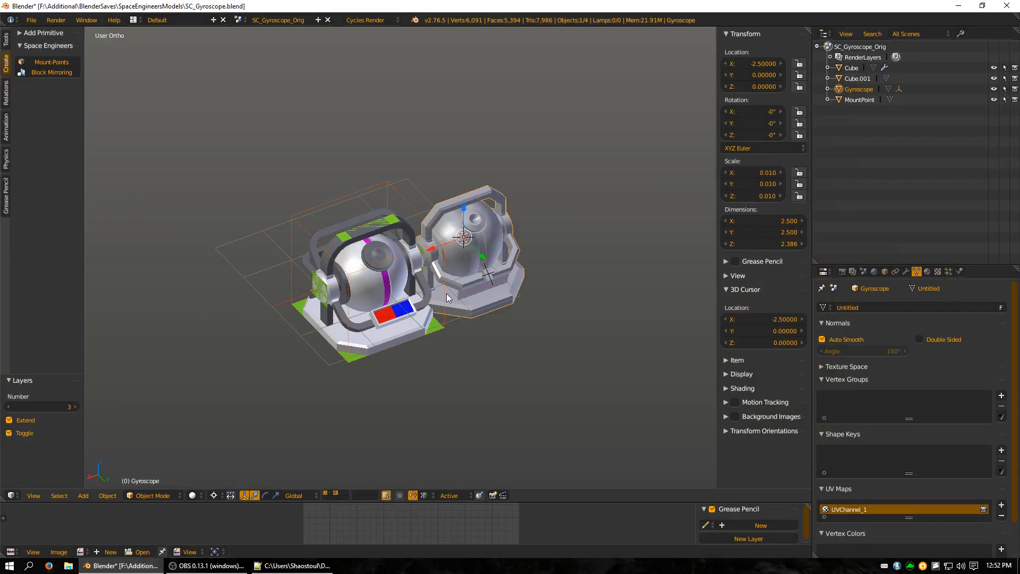
mouse_move(409, 93)
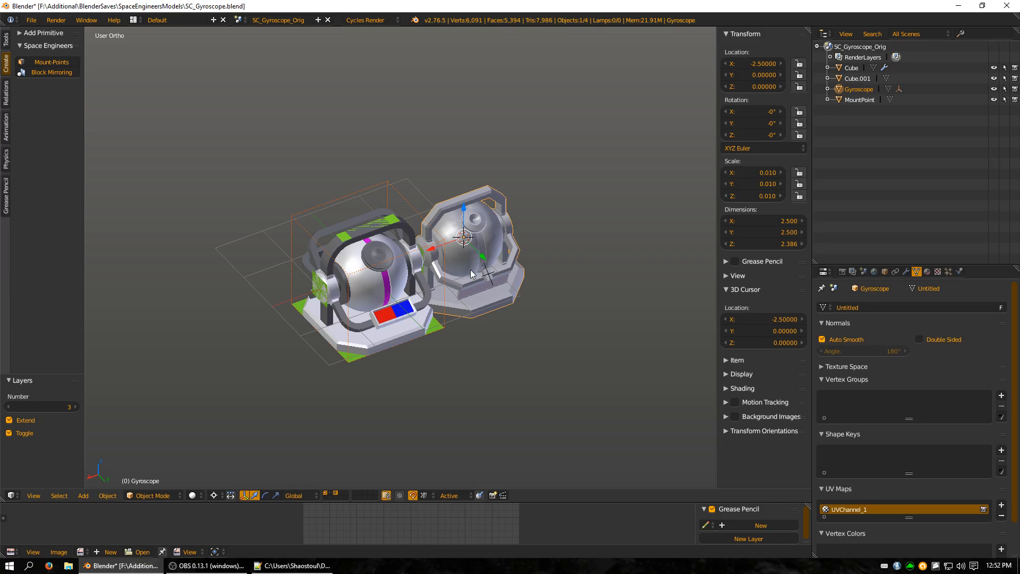
mouse_move(494, 266)
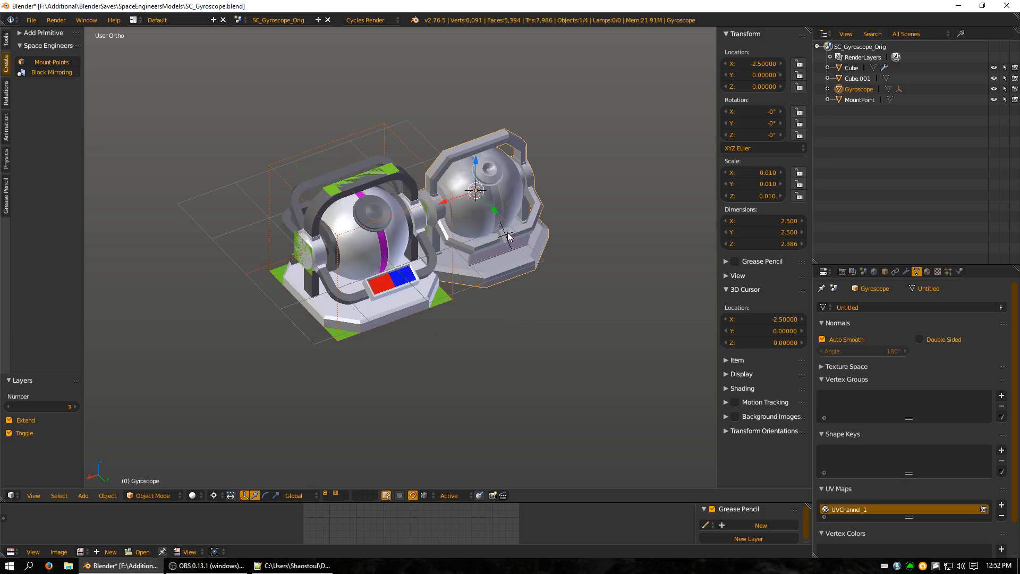
mouse_move(514, 242)
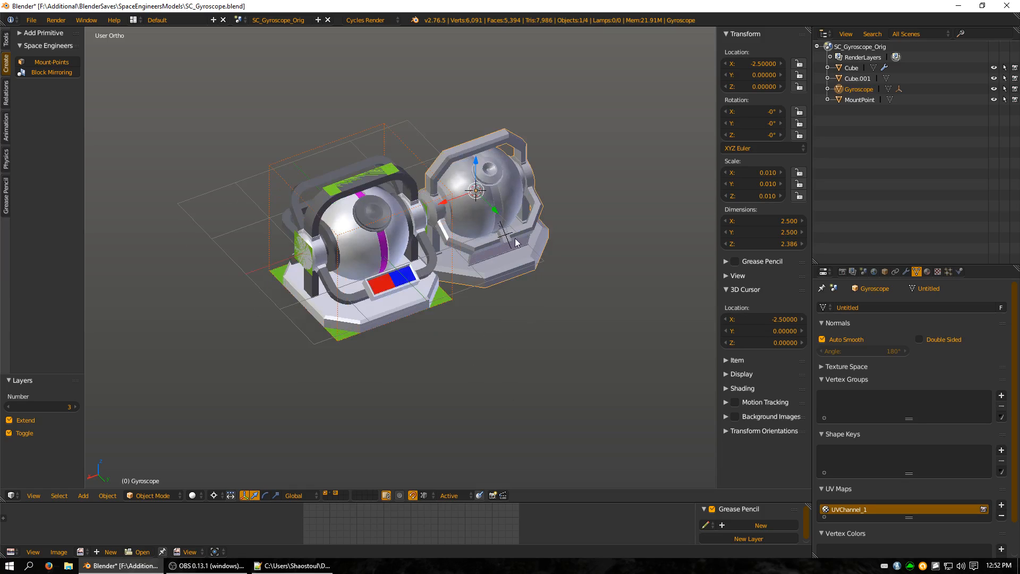
mouse_move(531, 150)
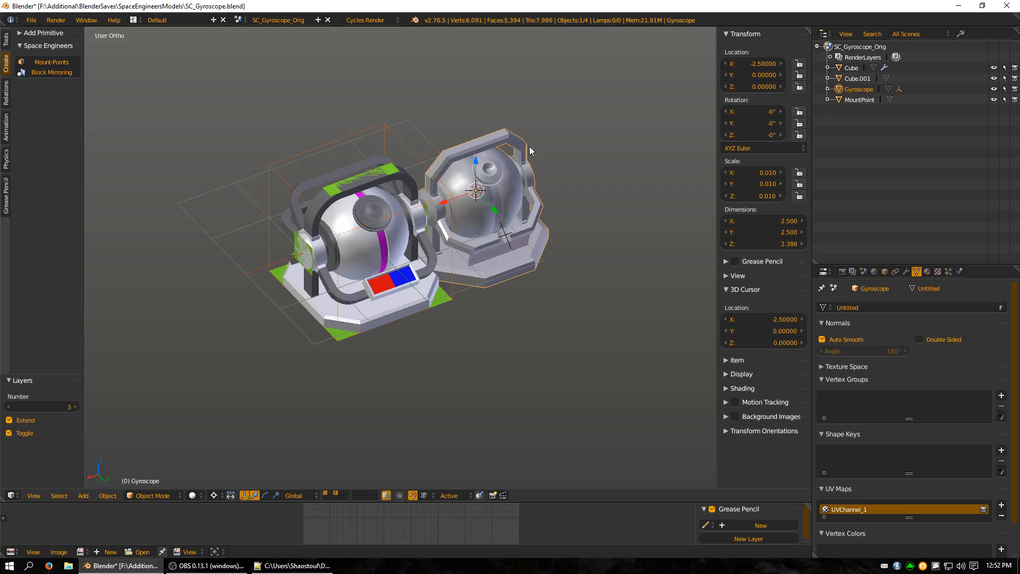
mouse_move(457, 198)
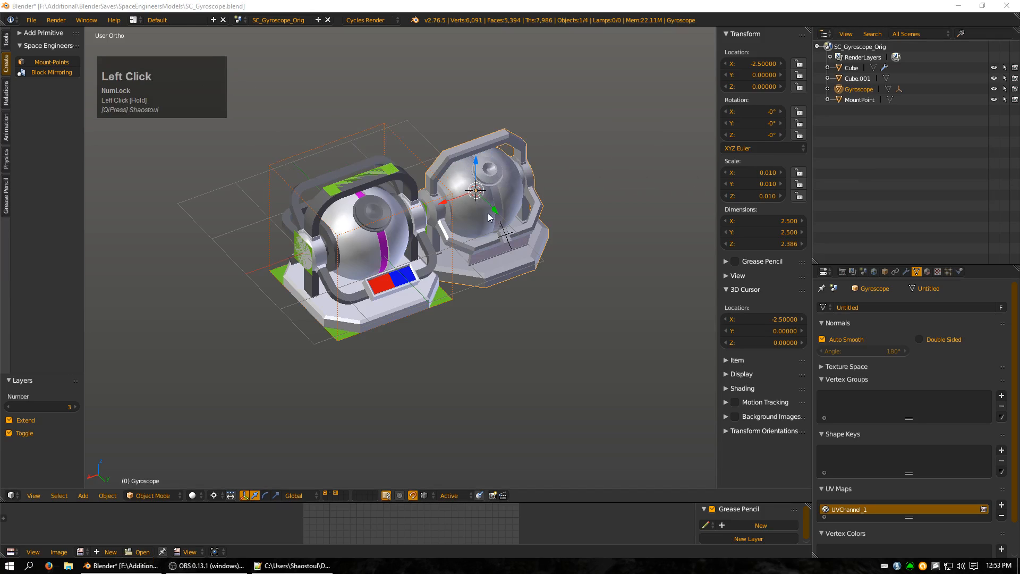
key("x")
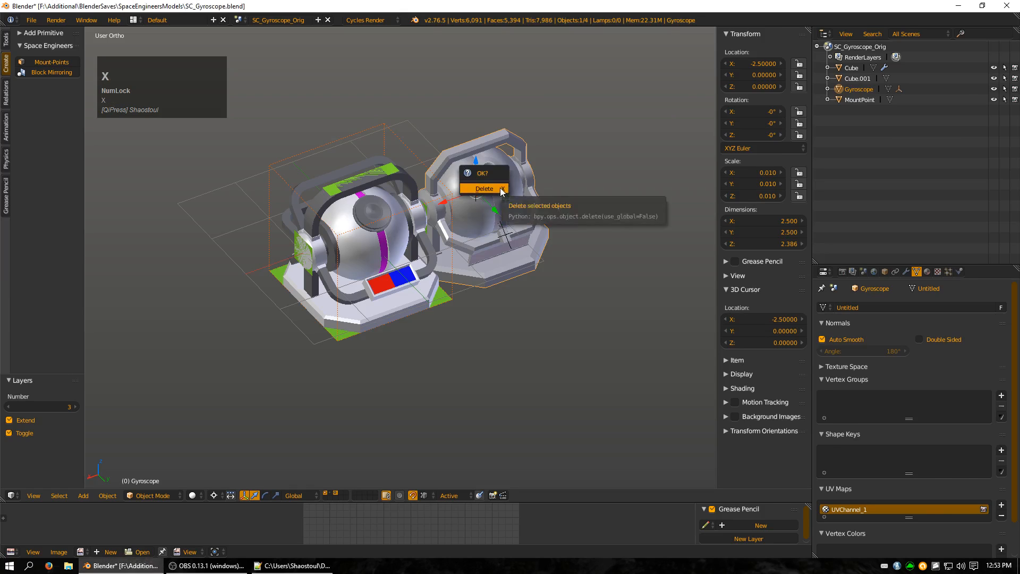
left_click(483, 189)
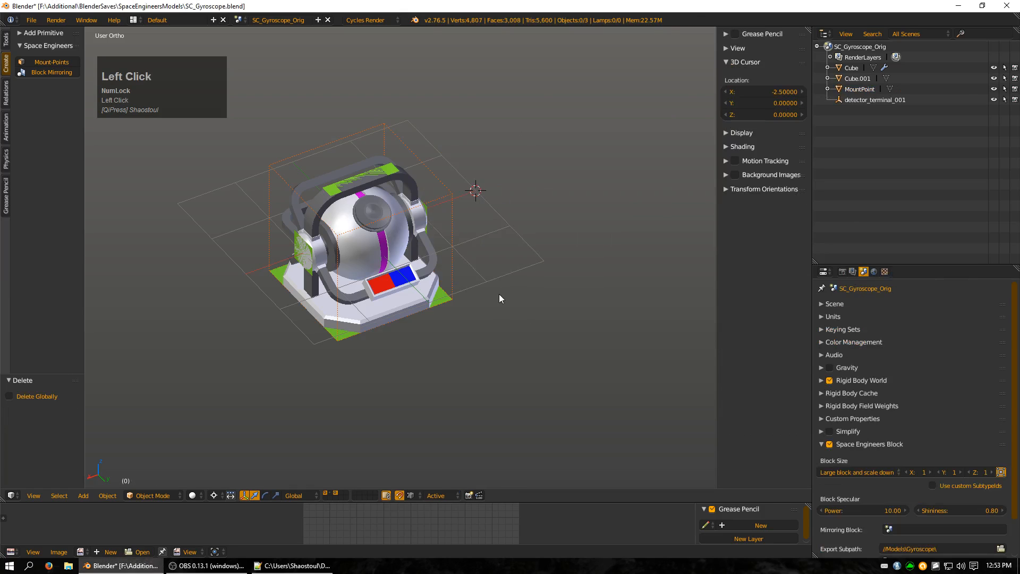
left_click(874, 100)
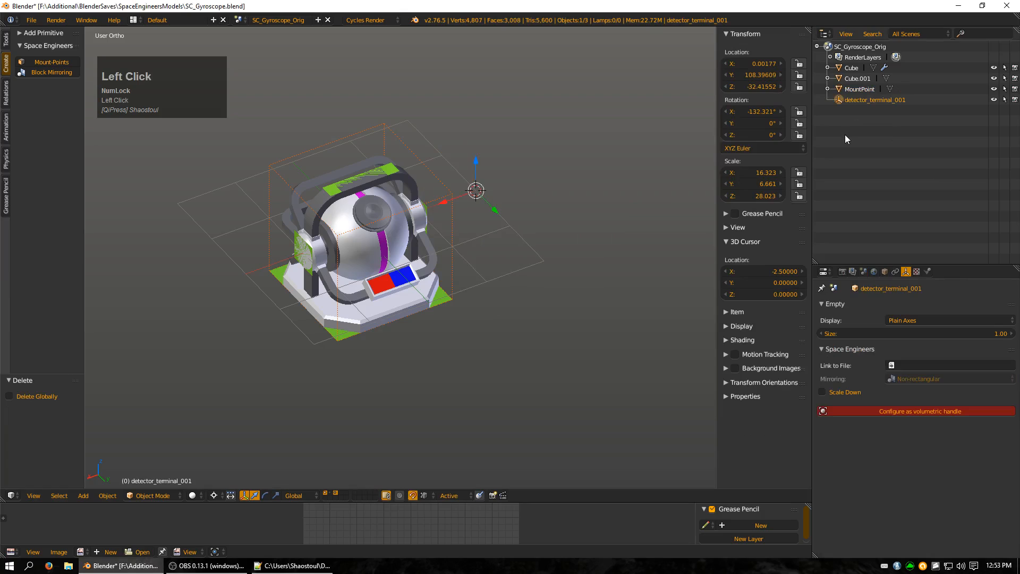
mouse_move(756, 152)
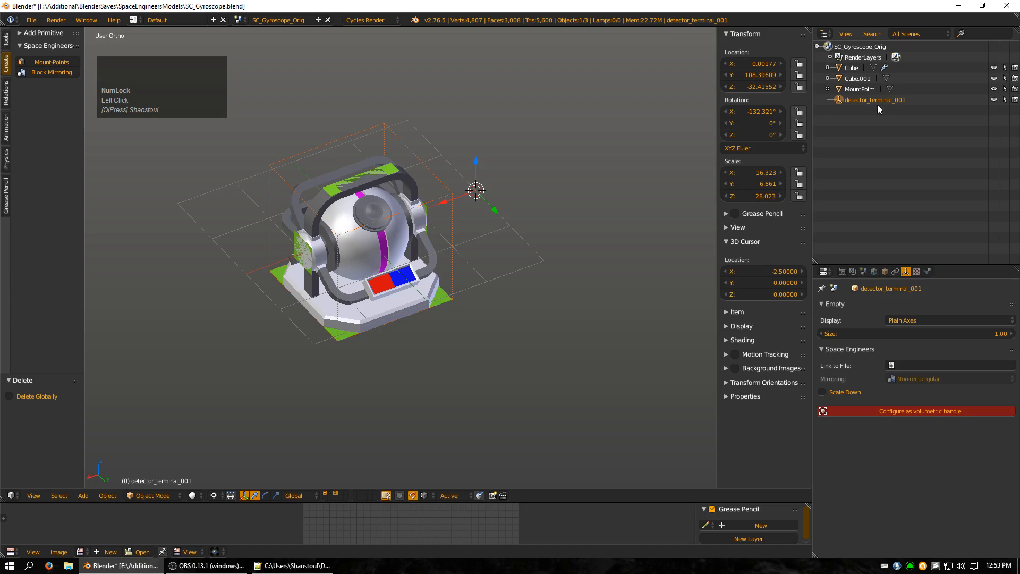
mouse_move(882, 107)
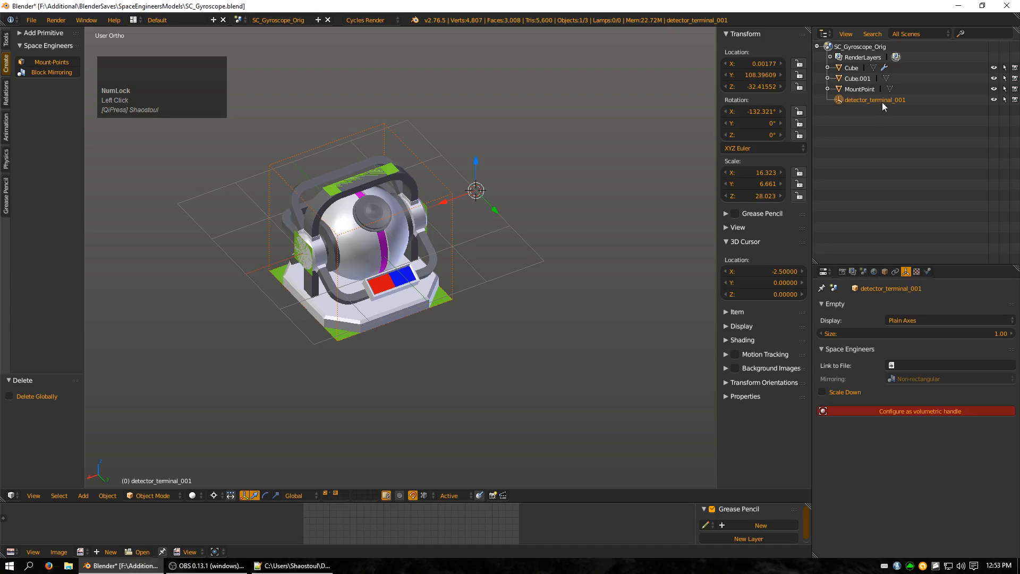
mouse_move(892, 108)
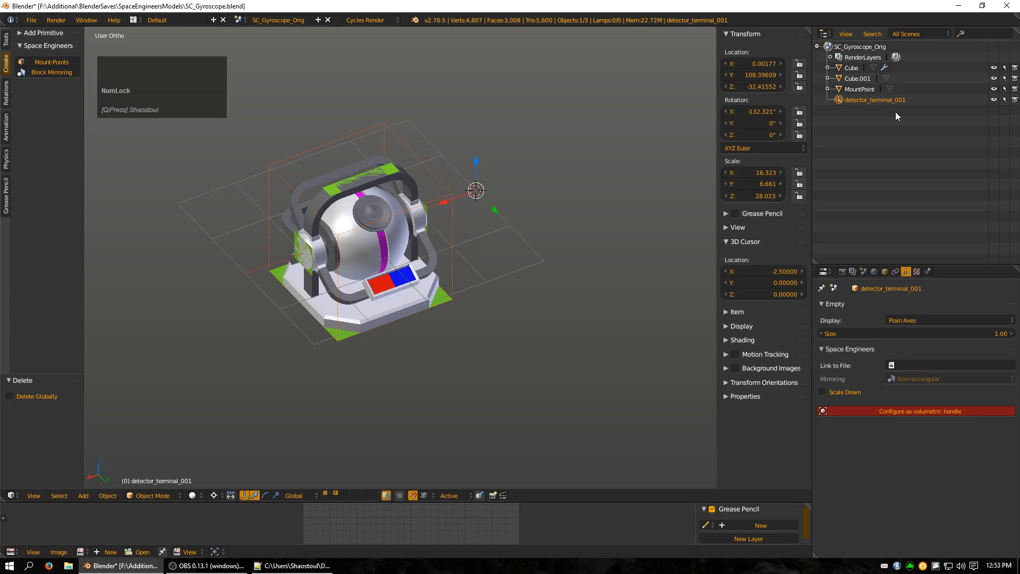
mouse_move(906, 110)
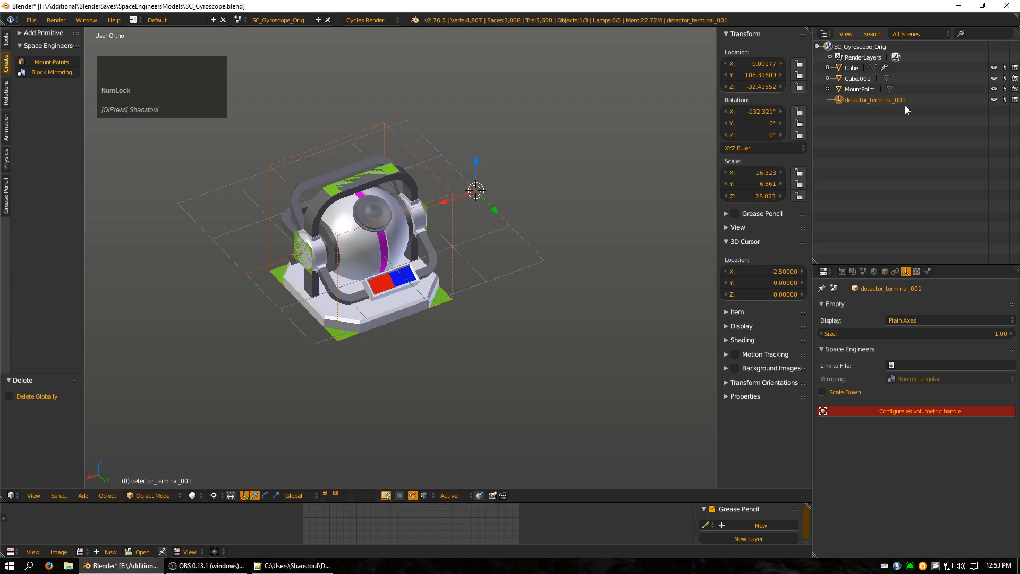
mouse_move(903, 117)
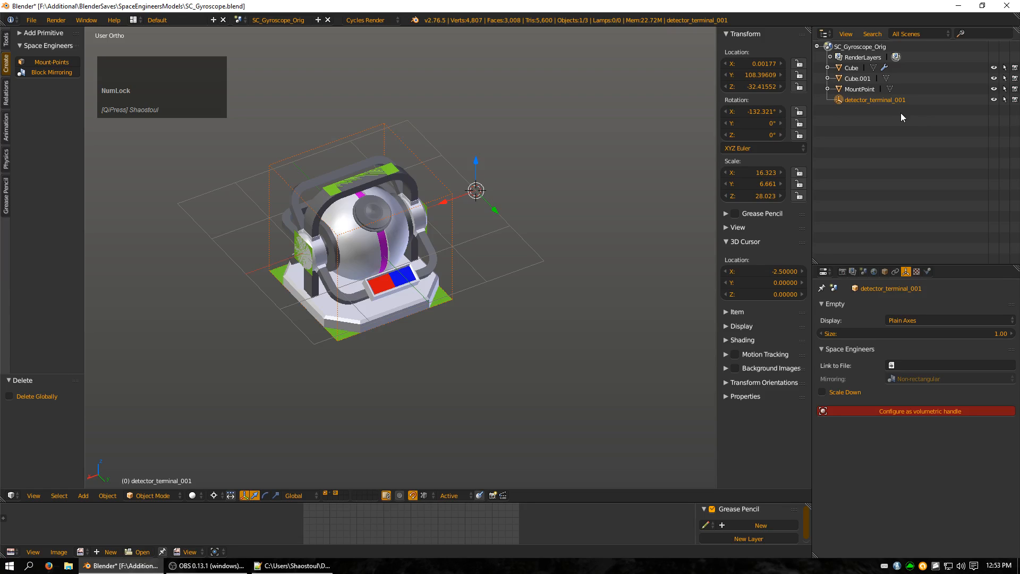
mouse_move(857, 106)
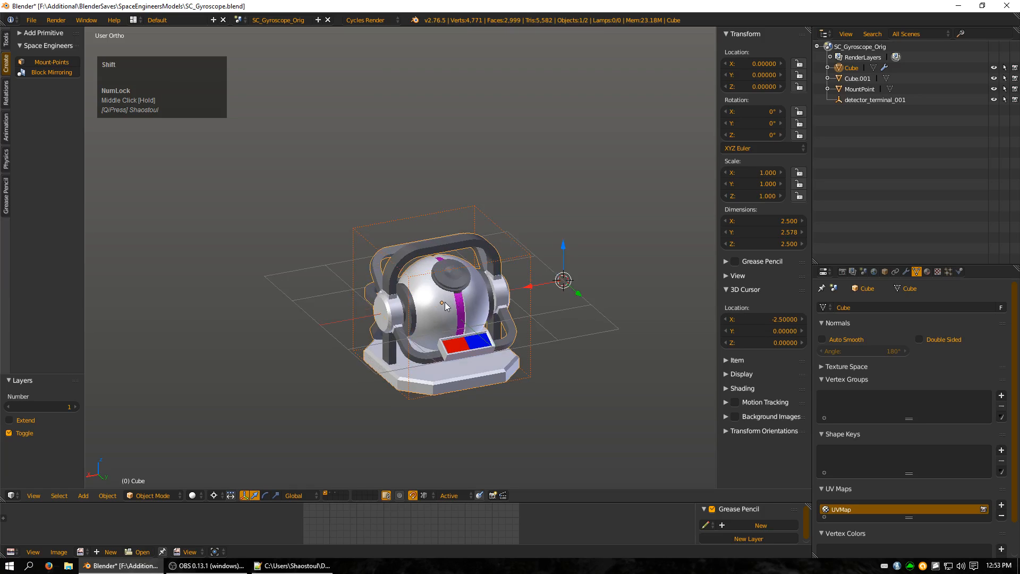
- Select the gyroscope Cube mesh and inspect the new MirrorLeftRight empty
left_click(442, 303)
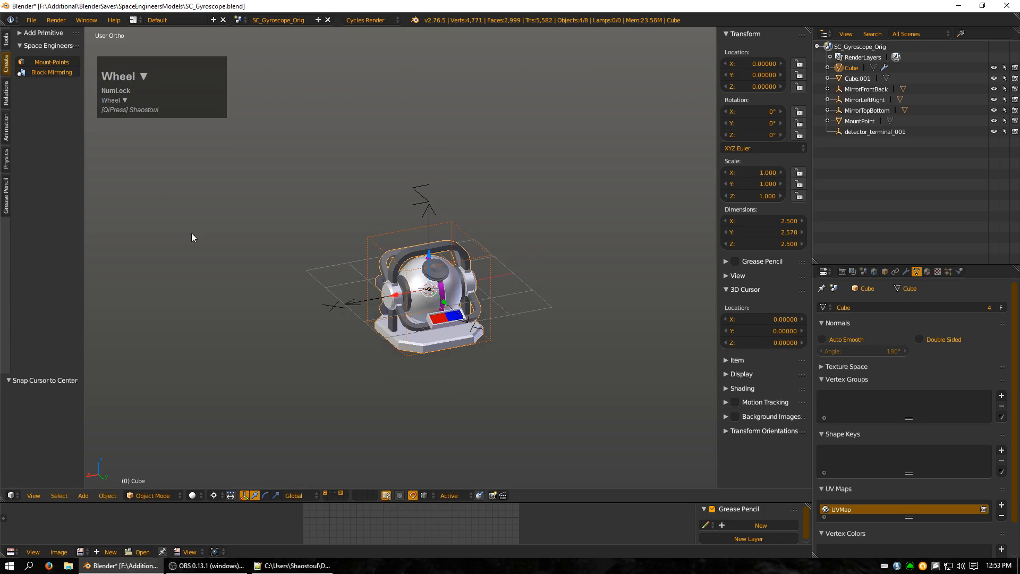
mouse_move(288, 252)
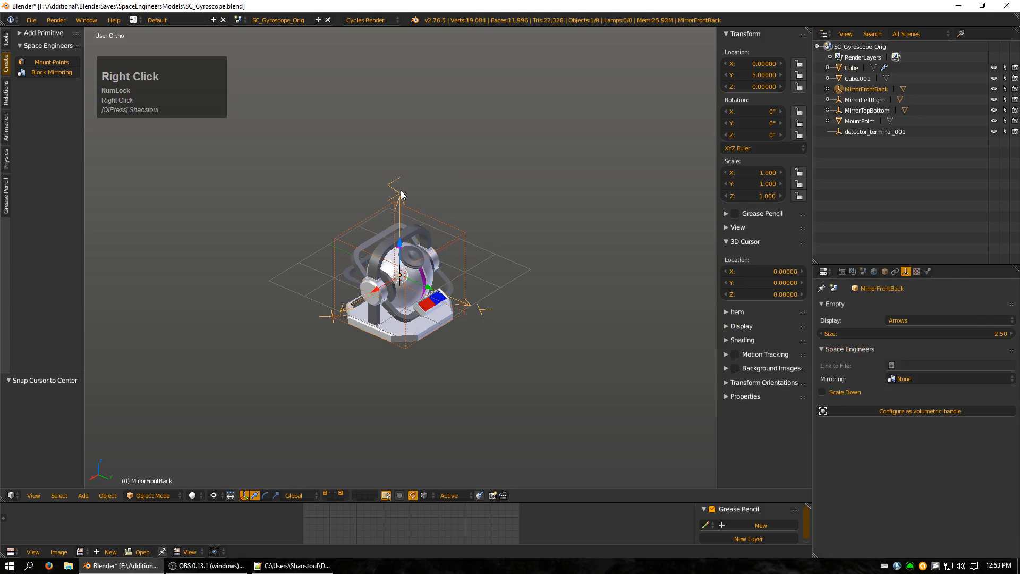
left_click(864, 99)
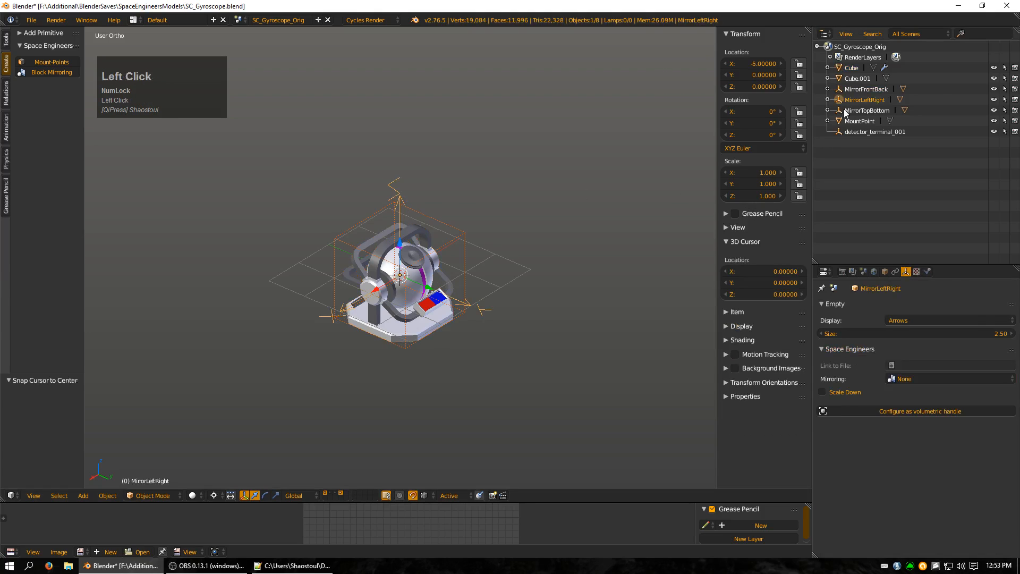
key("g")
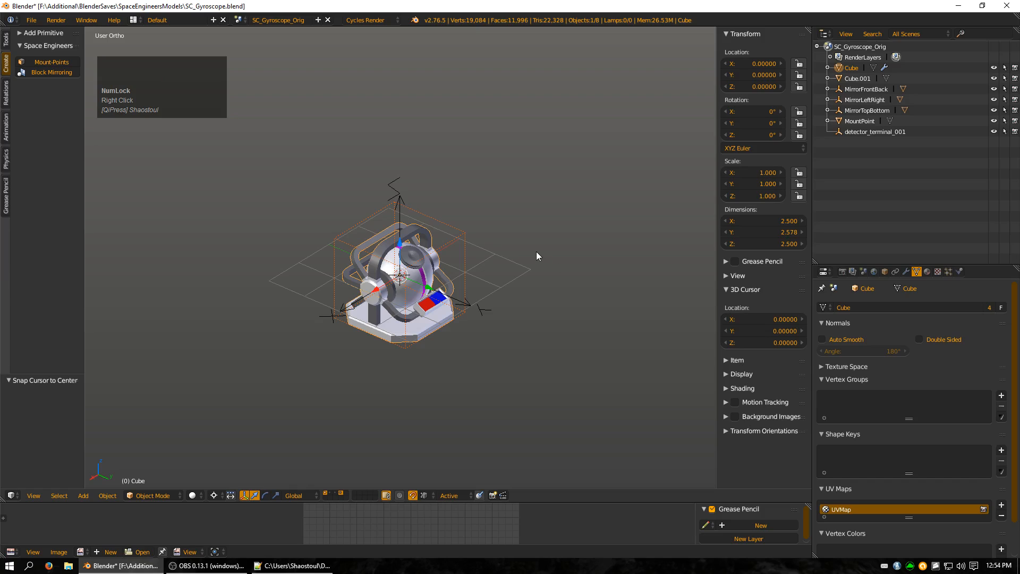
mouse_move(532, 256)
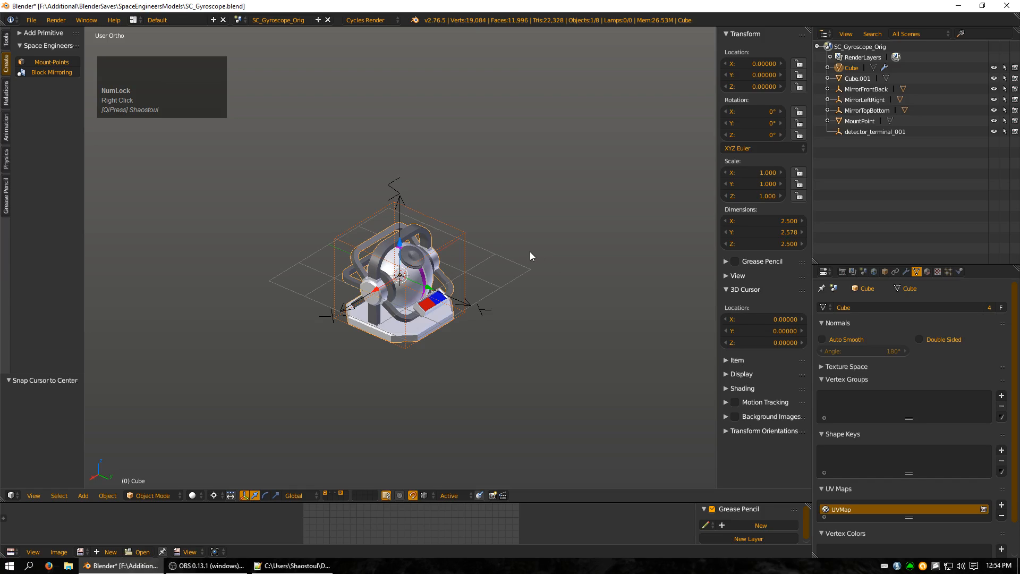
mouse_move(516, 288)
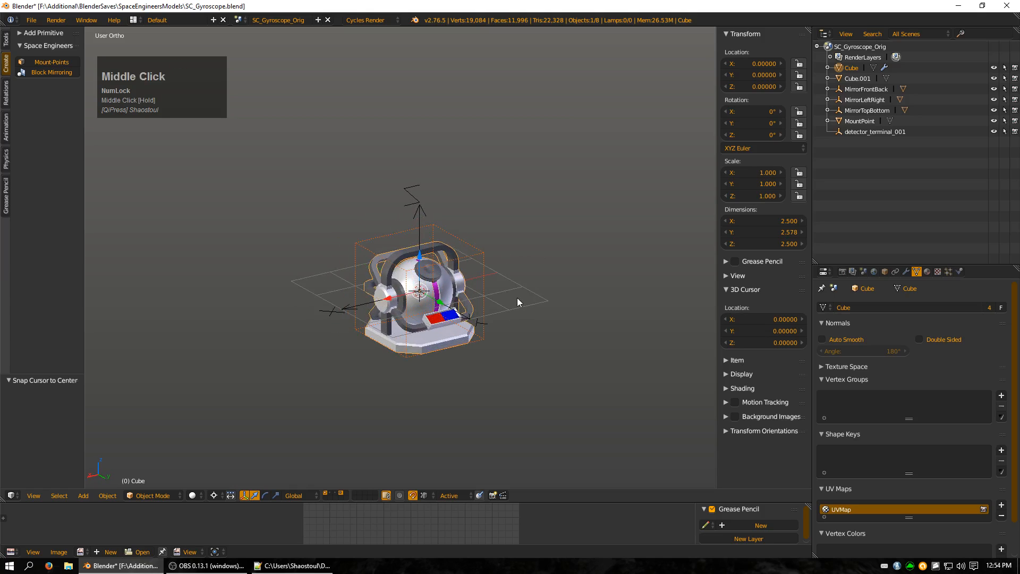
- Recreate the mirroring empties with mirrored block previews and select MirrorTopBottom
key("ctrl+z")
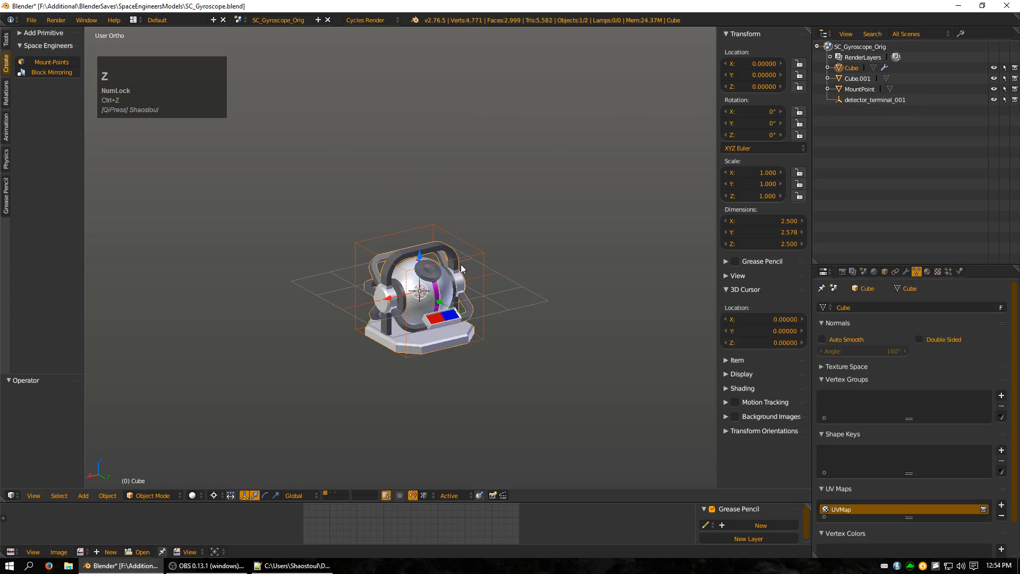
mouse_move(52, 72)
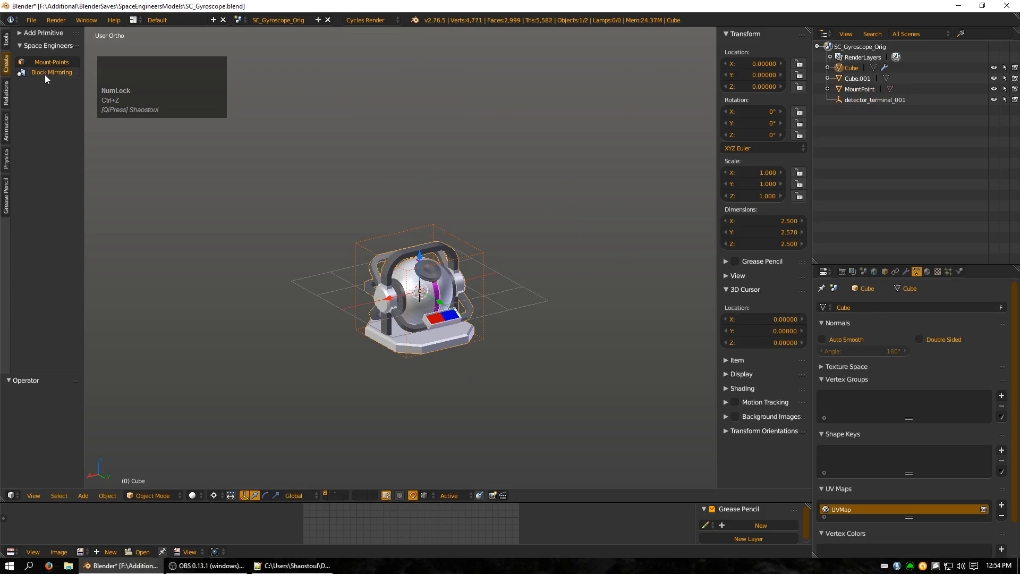
left_click(52, 73)
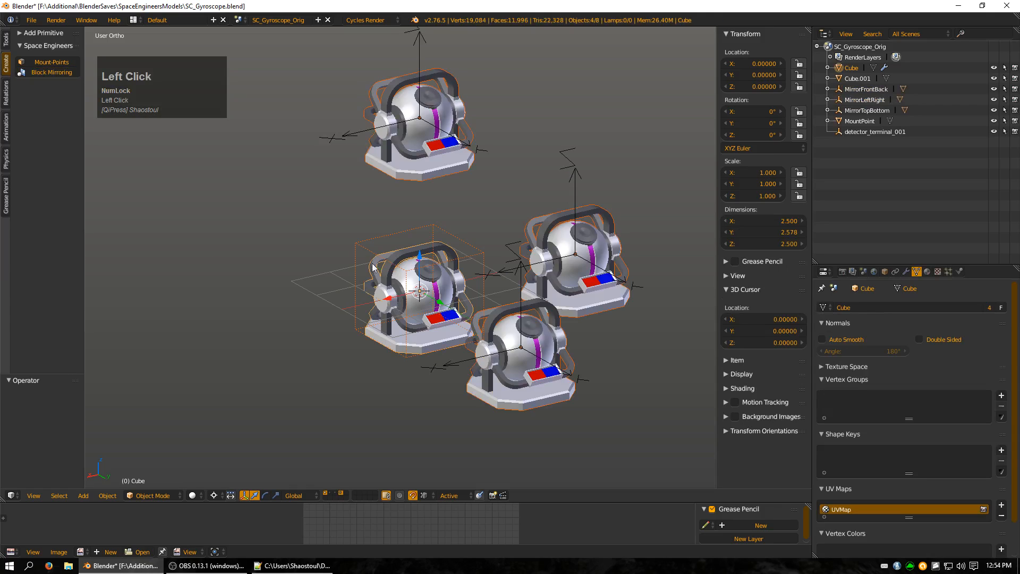
mouse_move(514, 128)
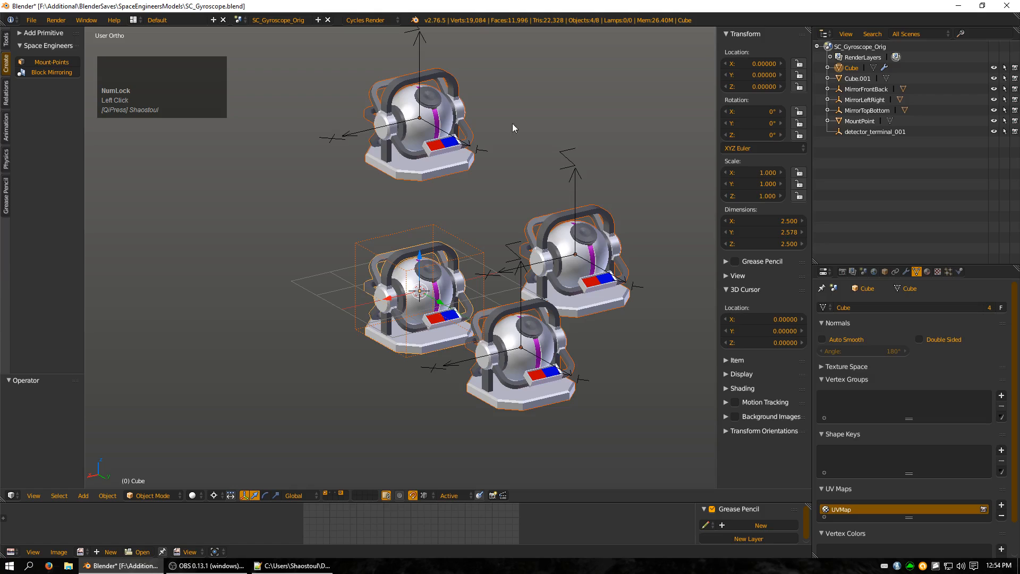
mouse_move(521, 234)
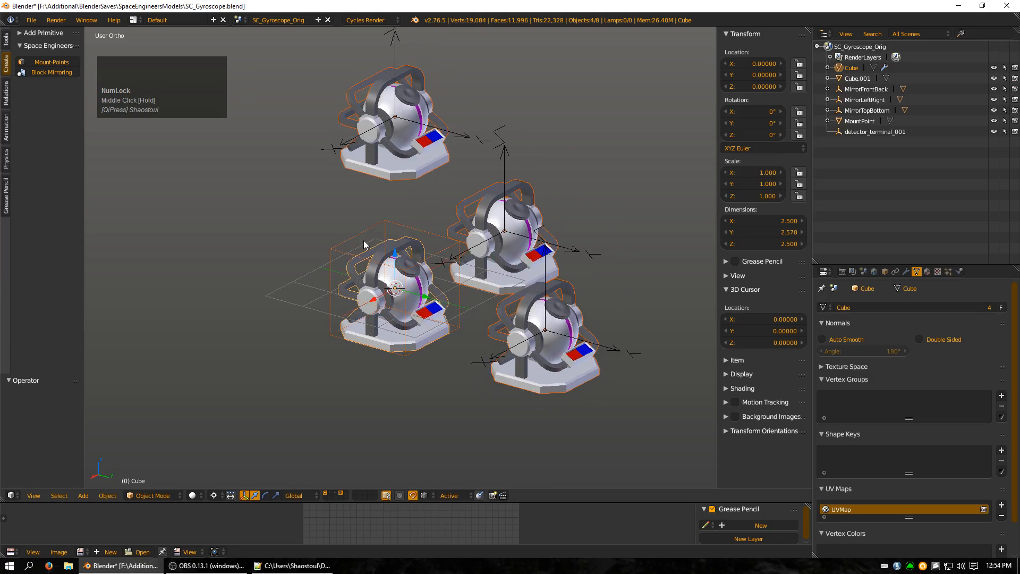
left_click(866, 110)
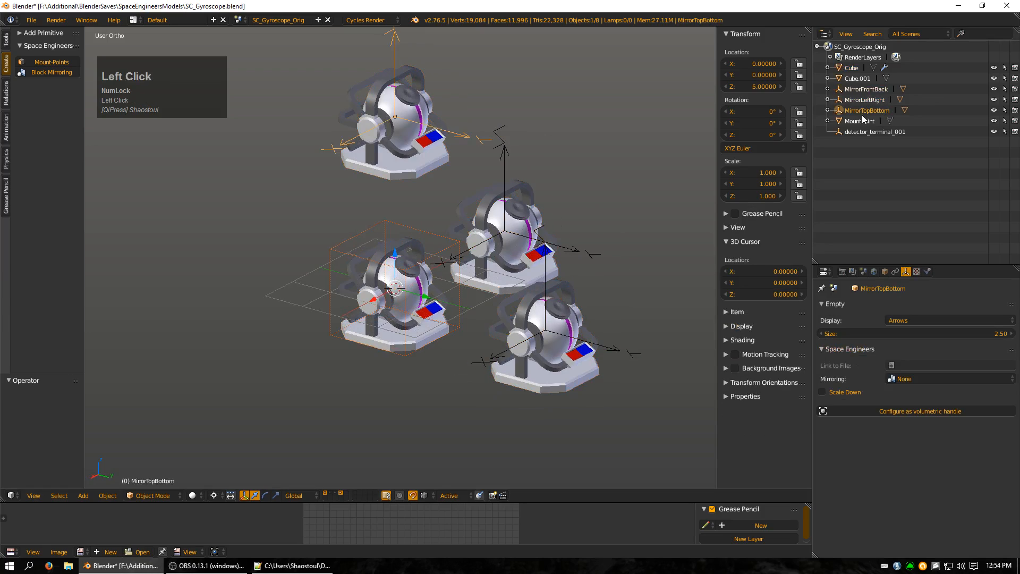
mouse_move(580, 330)
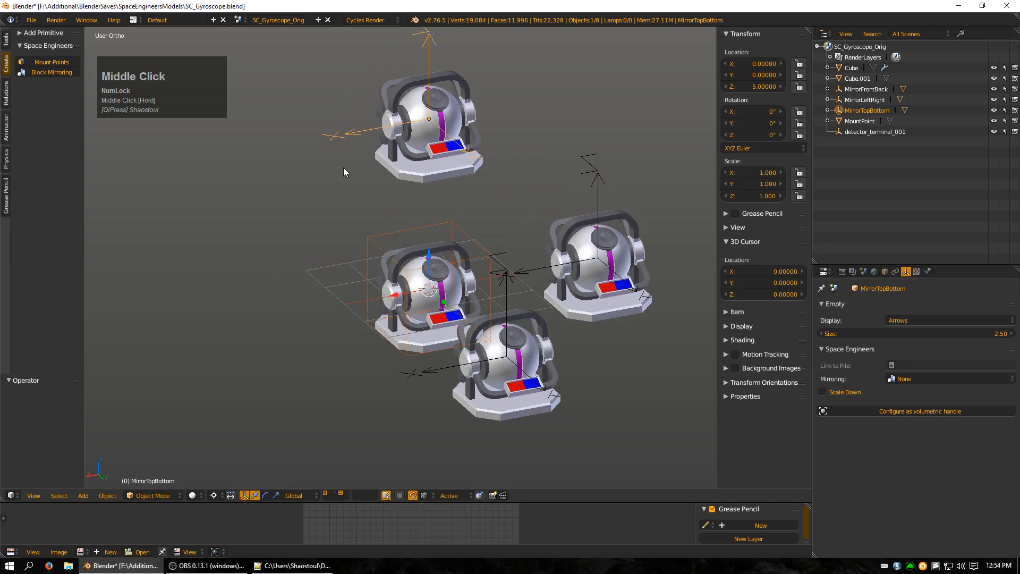
mouse_move(301, 302)
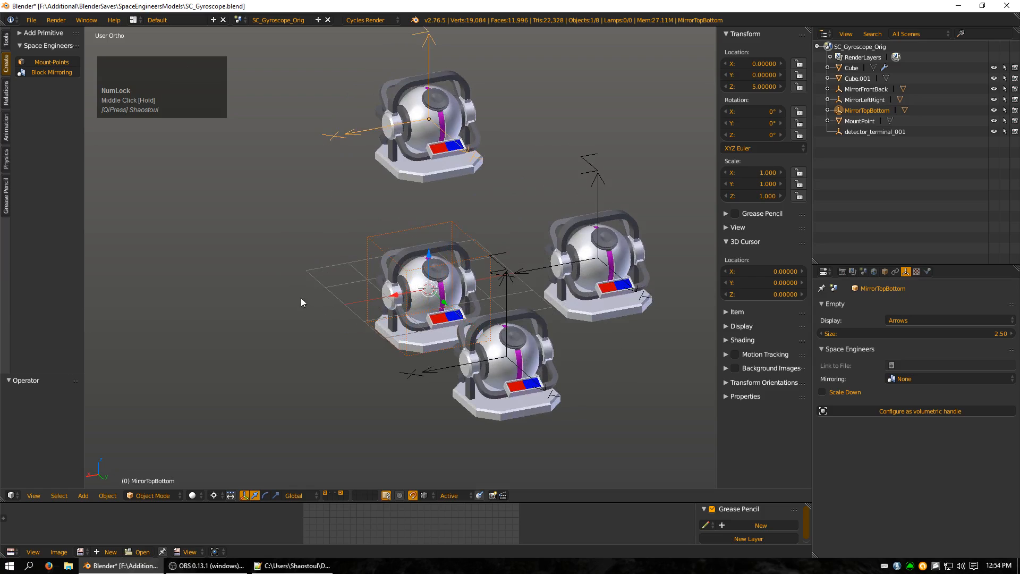
mouse_move(273, 260)
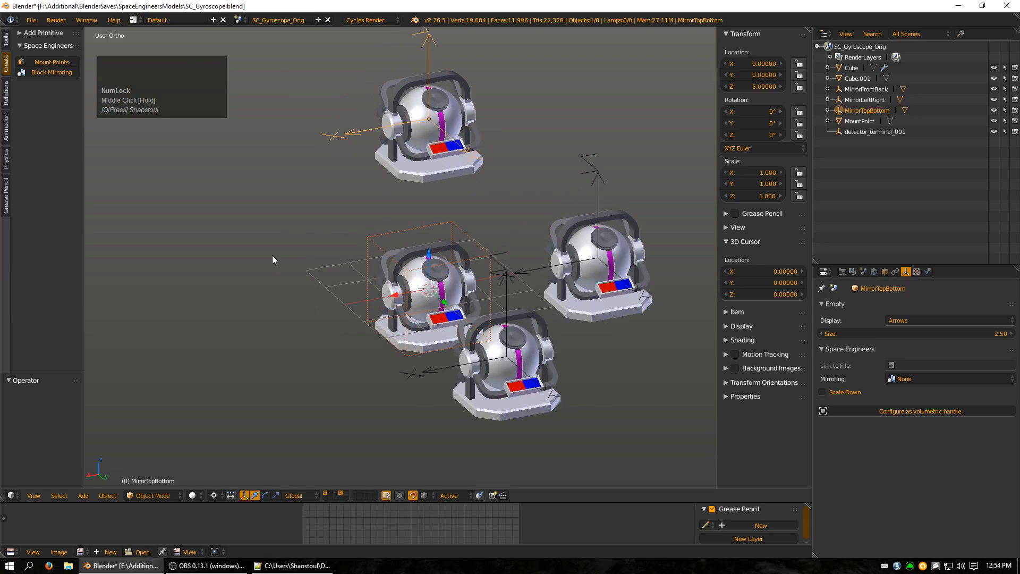
mouse_move(295, 269)
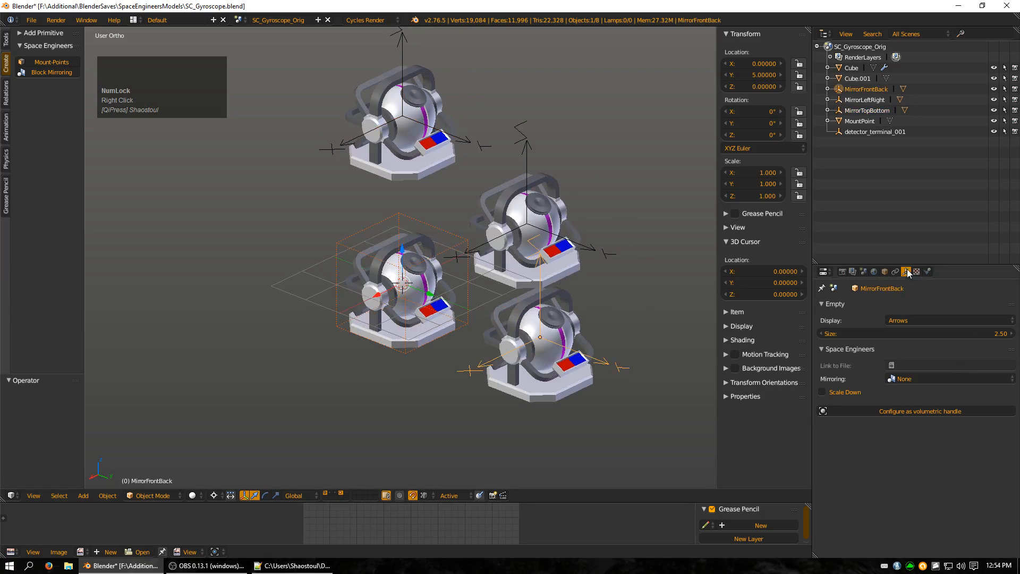
mouse_move(907, 271)
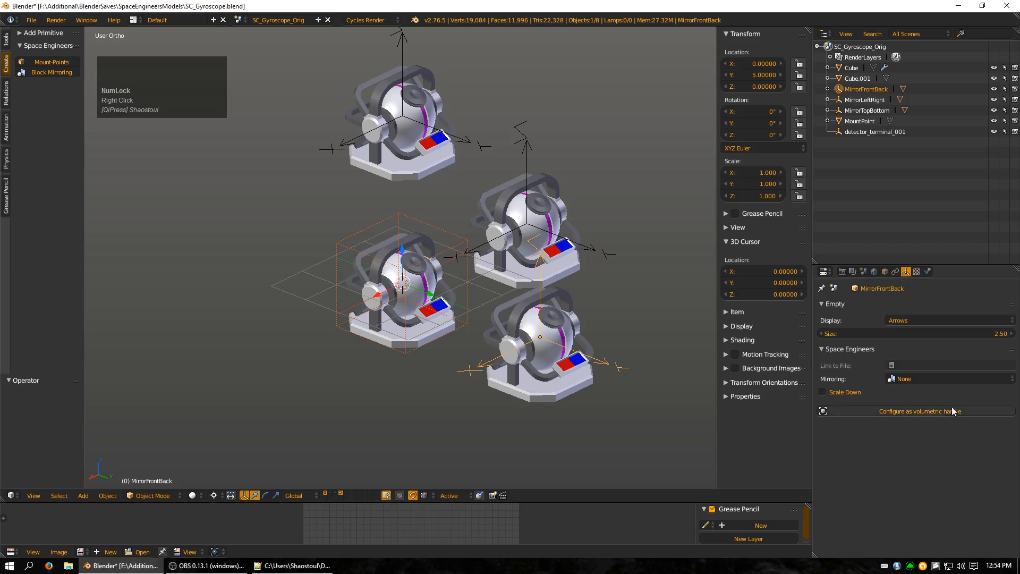
mouse_move(904, 389)
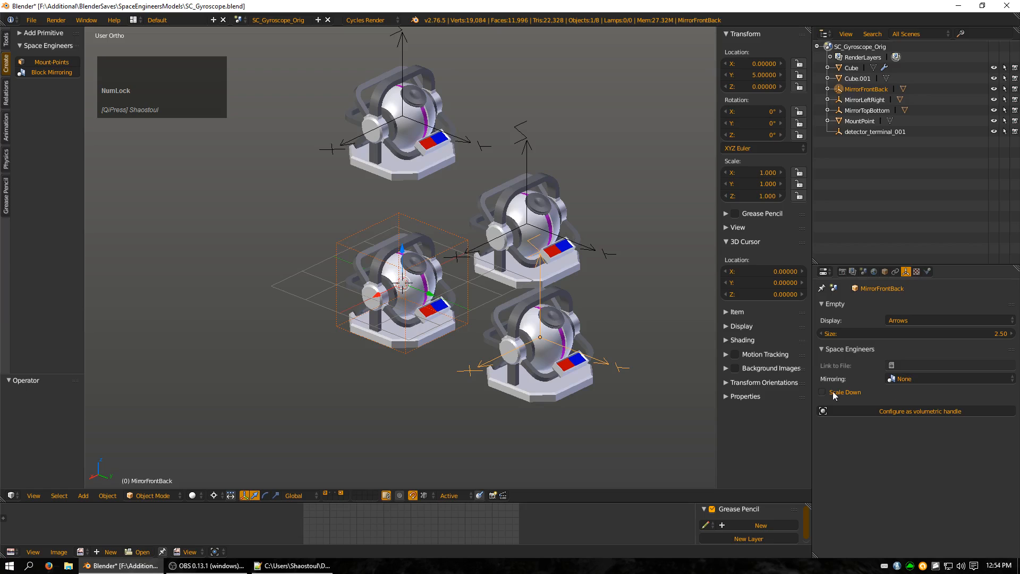
left_click(946, 379)
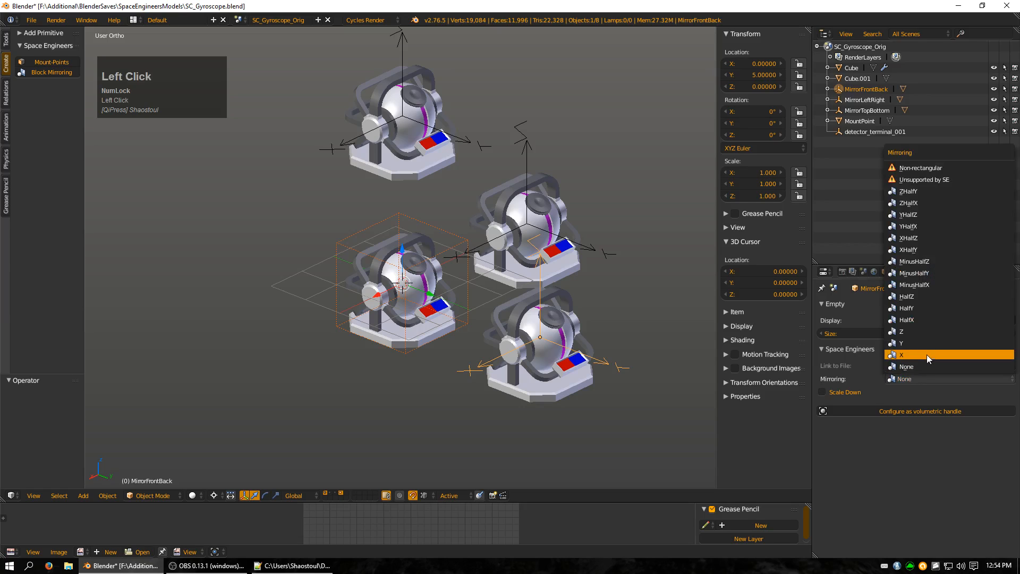
mouse_move(928, 319)
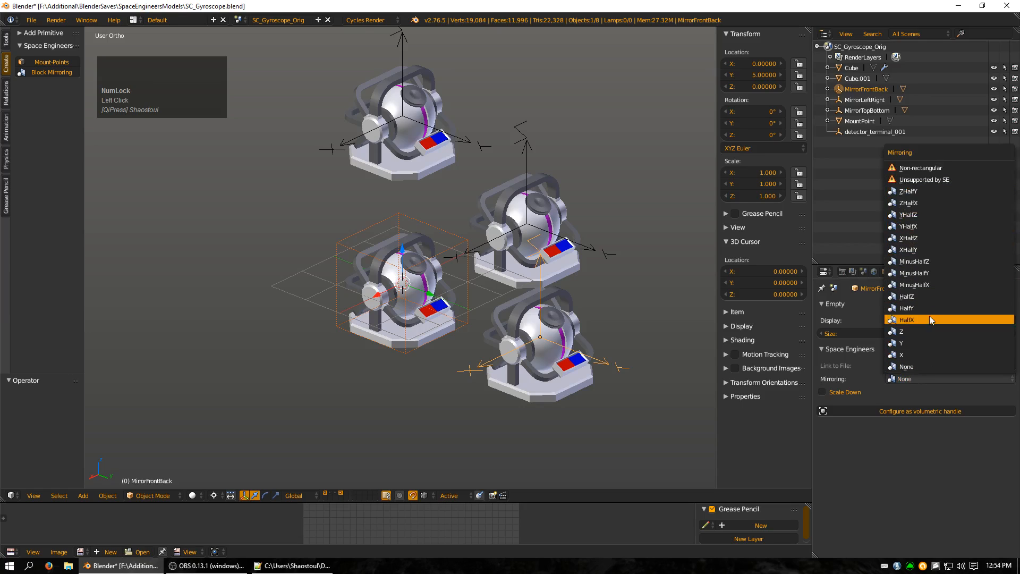
mouse_move(924, 202)
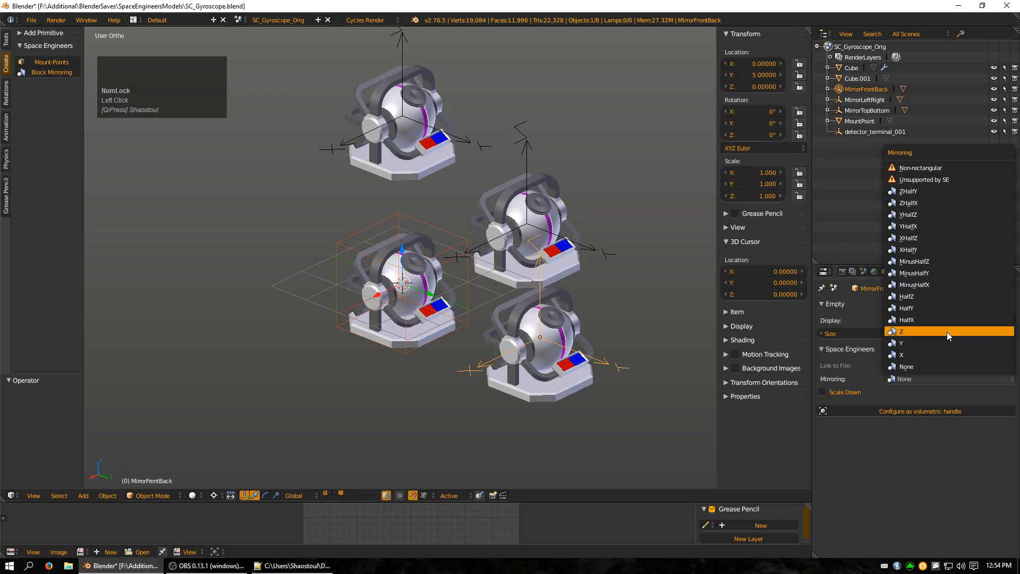
mouse_move(928, 347)
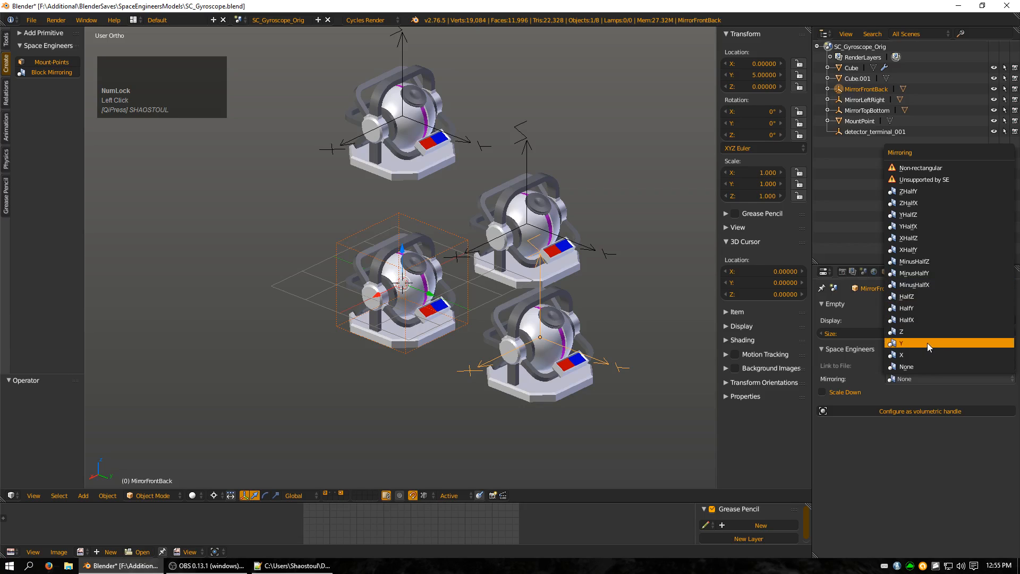
mouse_move(929, 297)
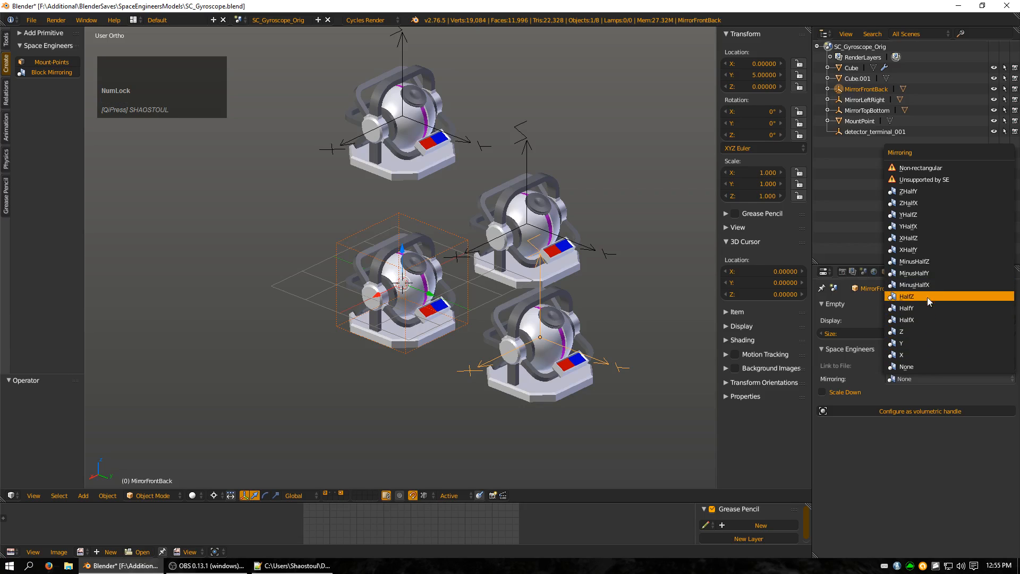
mouse_move(939, 249)
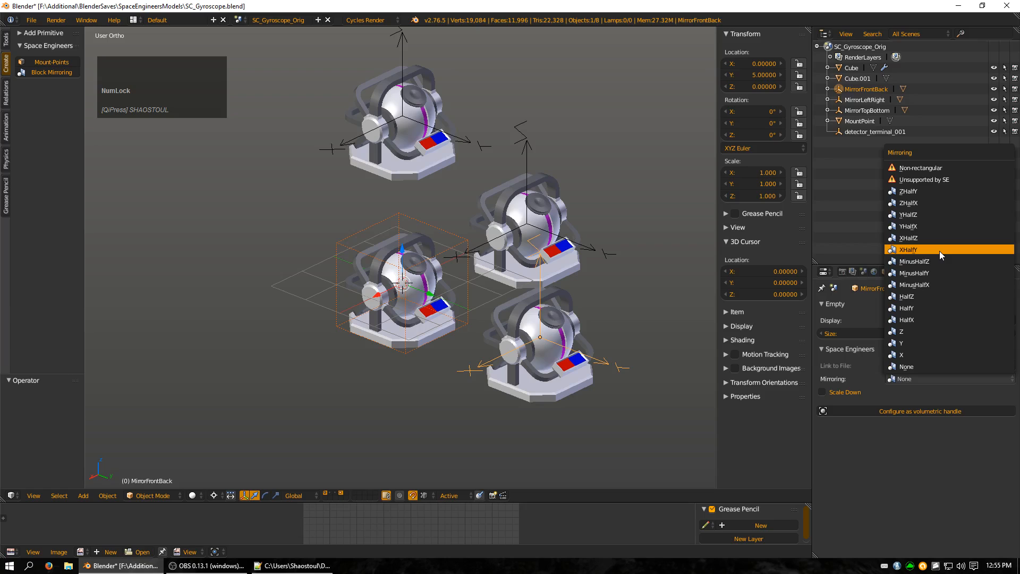
mouse_move(930, 250)
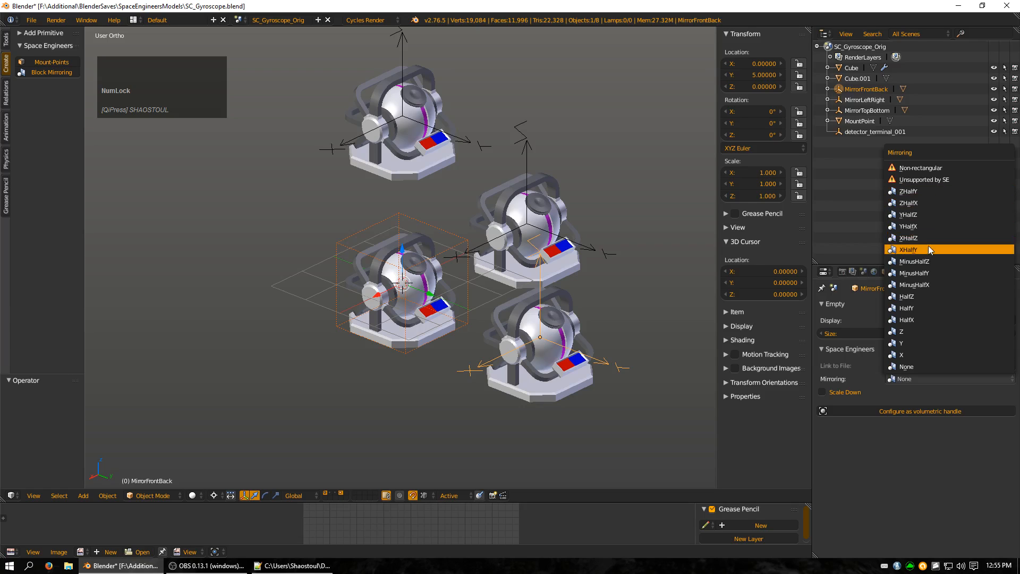
mouse_move(928, 203)
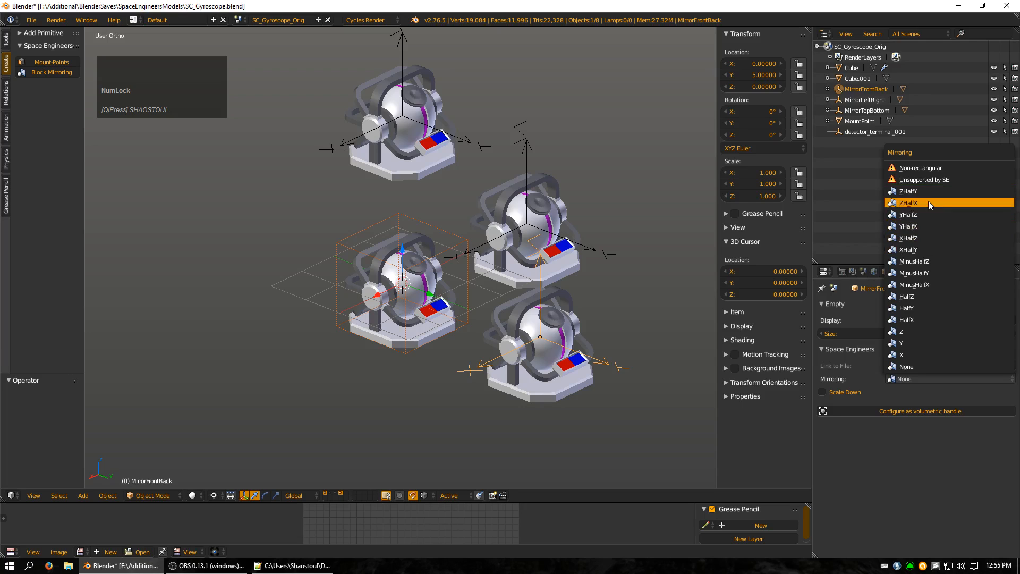
left_click(904, 378)
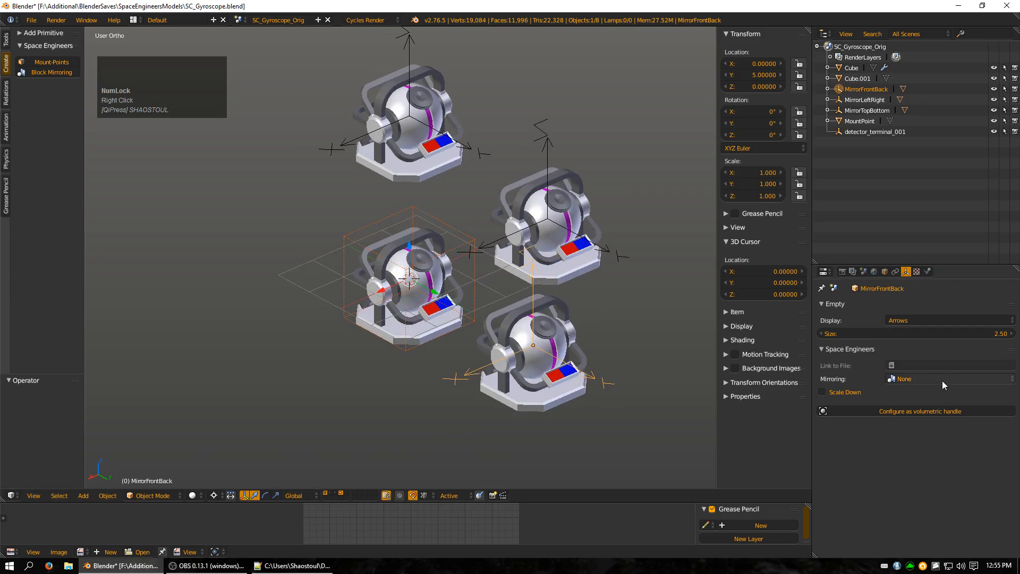
- Reopen the Mirroring dropdown and keep the mirroring set to None
left_click(948, 378)
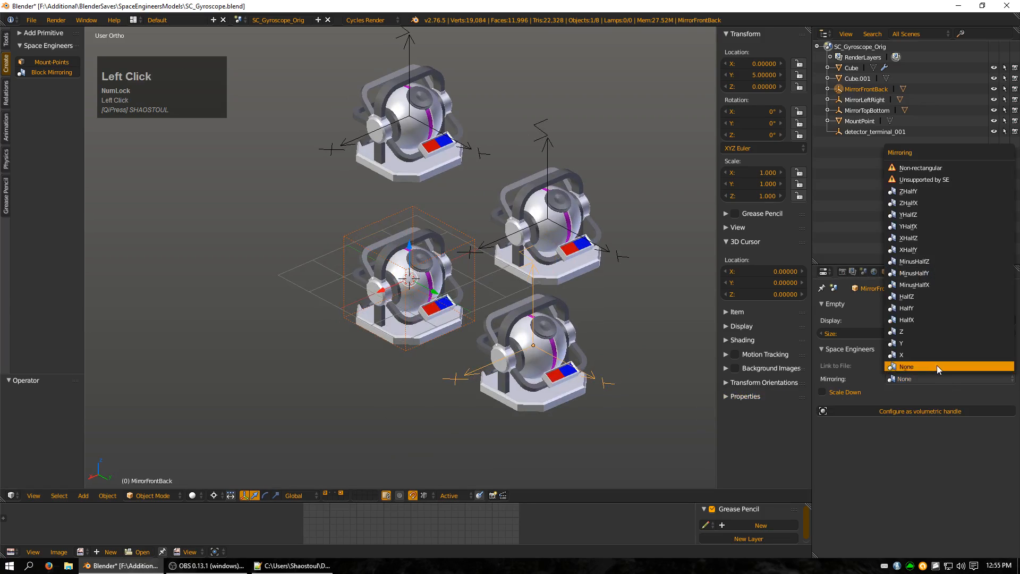
left_click(904, 342)
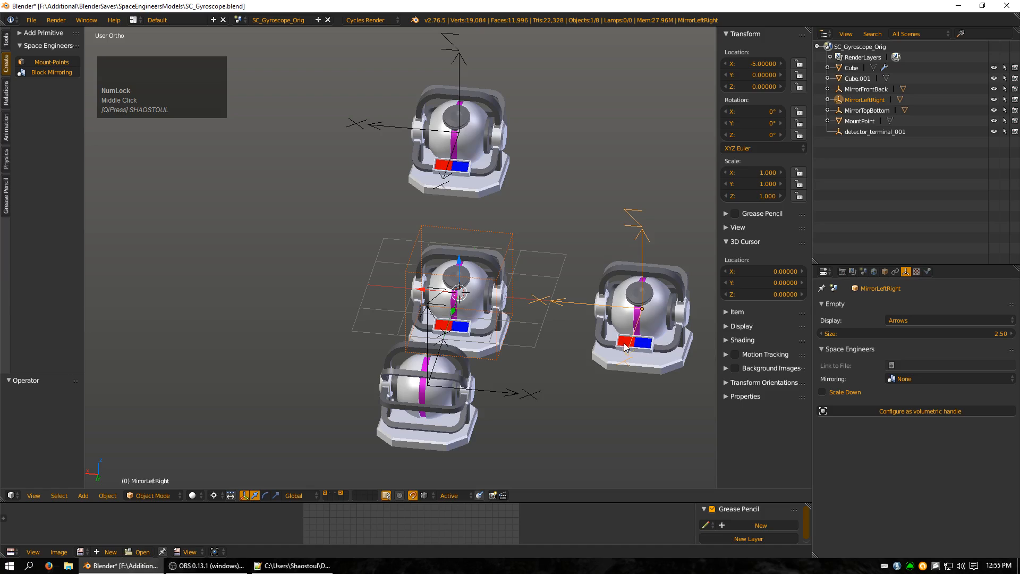
mouse_move(640, 345)
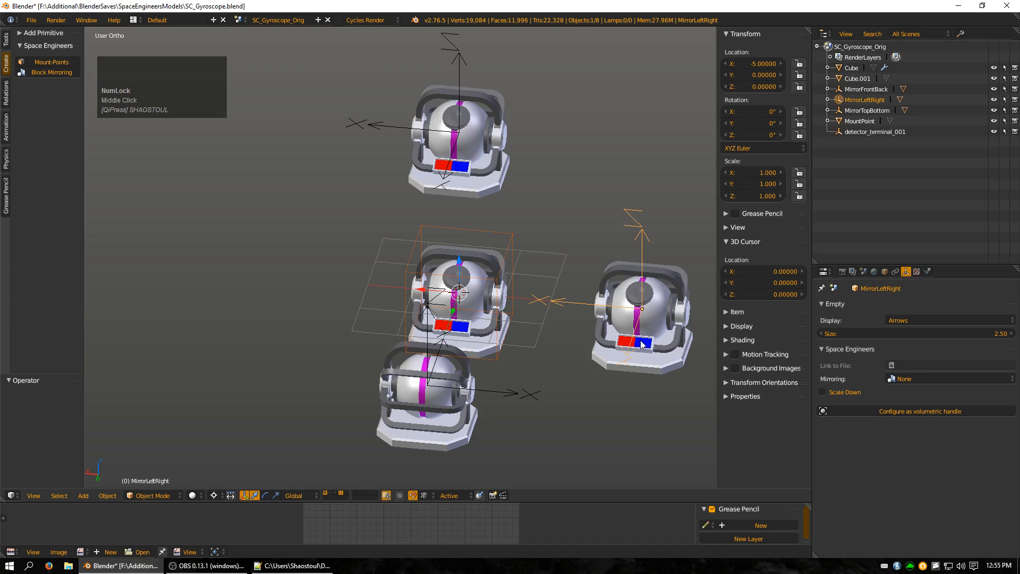
mouse_move(653, 331)
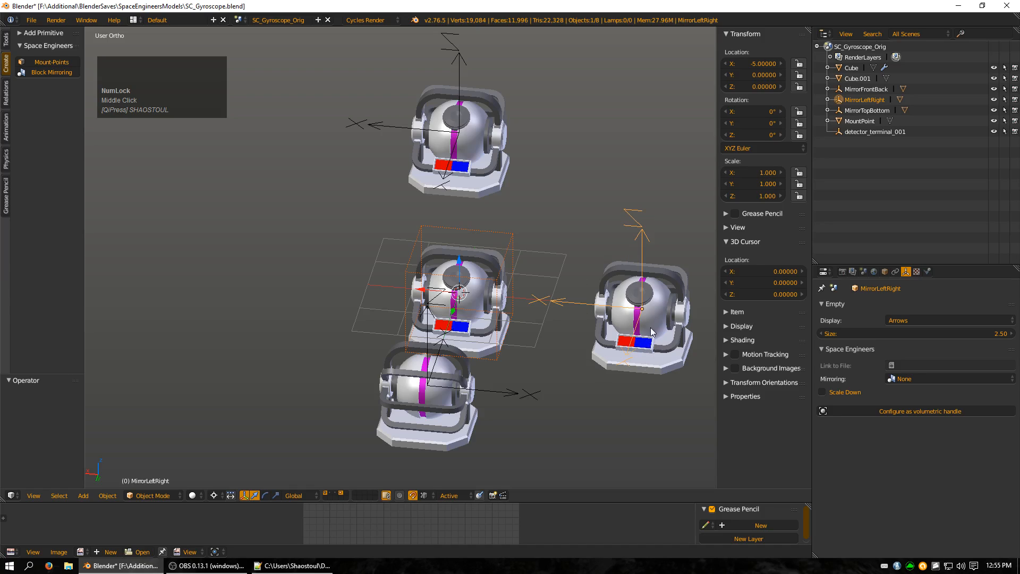
mouse_move(315, 283)
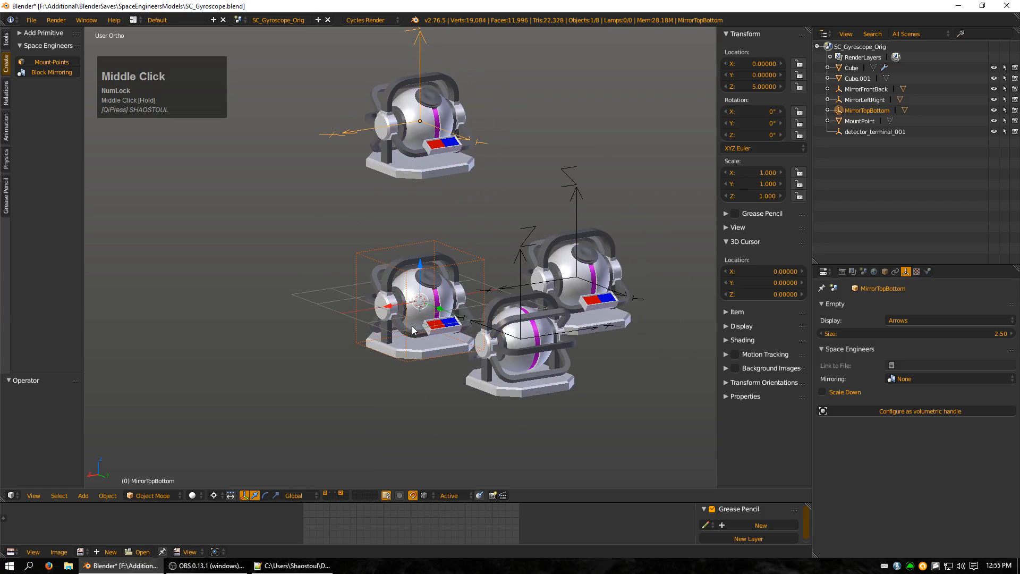
mouse_move(592, 350)
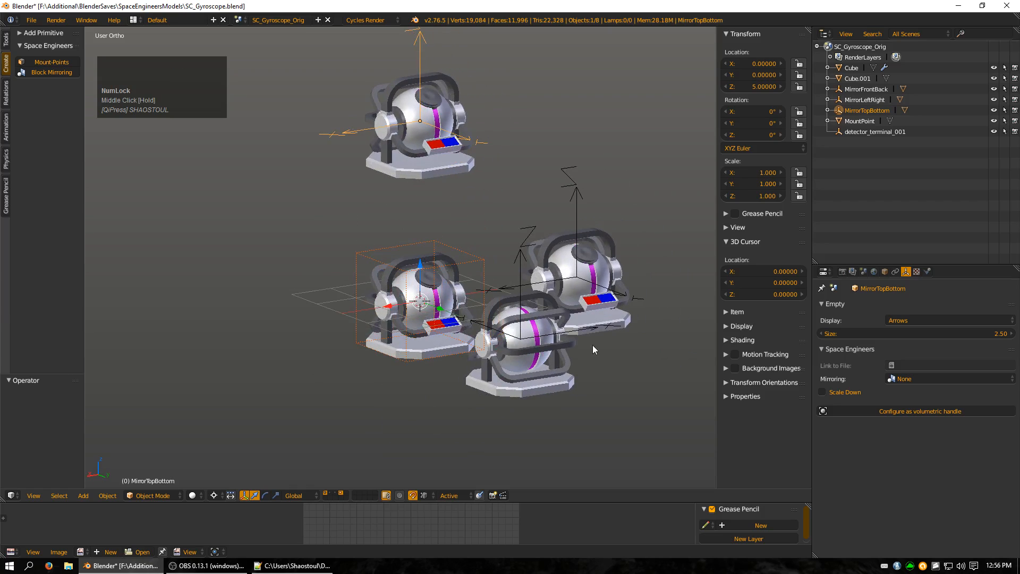
mouse_move(577, 348)
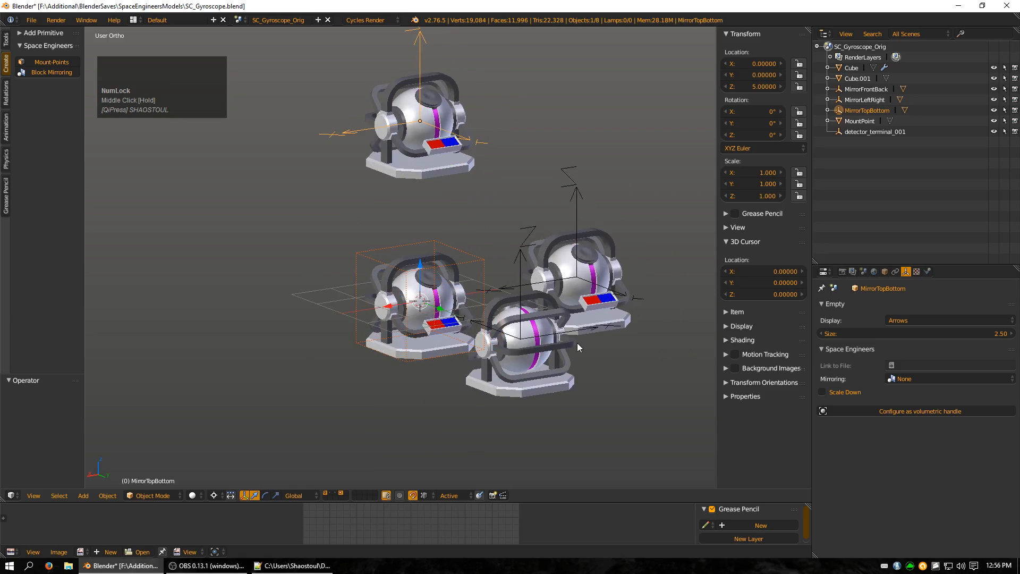
- Cycle MirrorTopBottom's Mirroring through modes such as XHalfZ, orbiting to compare previews
left_click(947, 379)
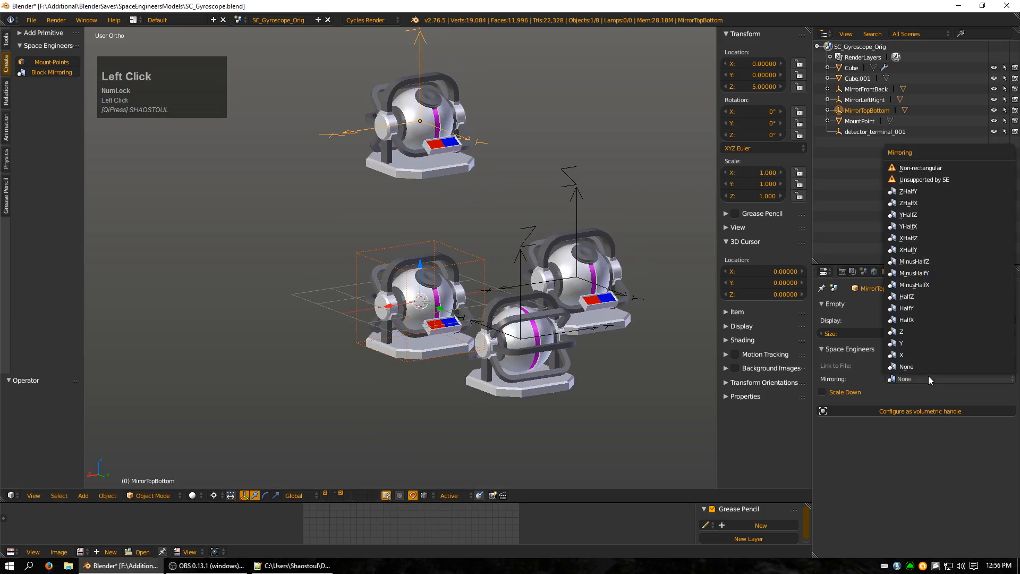
mouse_move(930, 377)
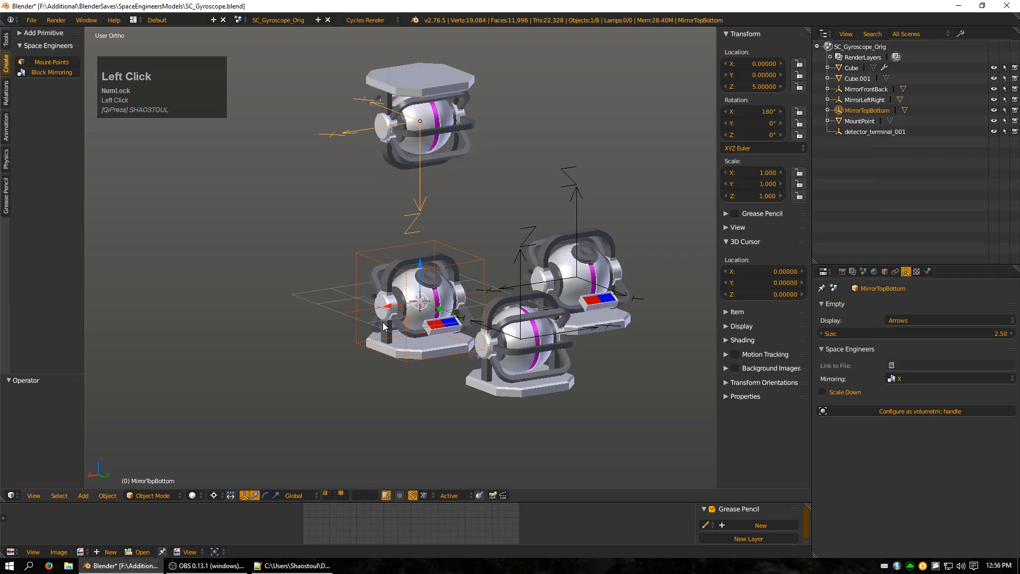
mouse_move(336, 230)
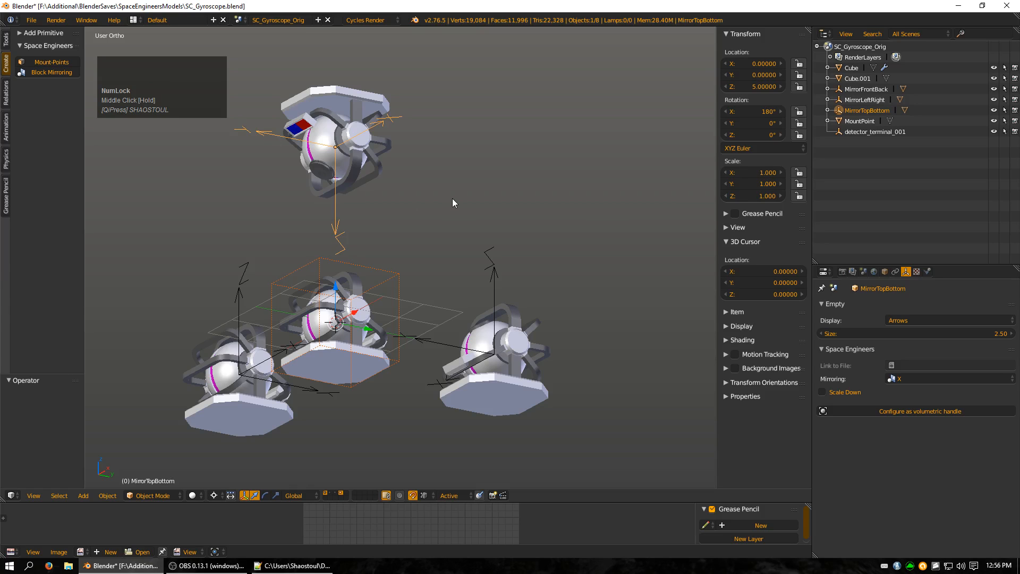
left_click(947, 379)
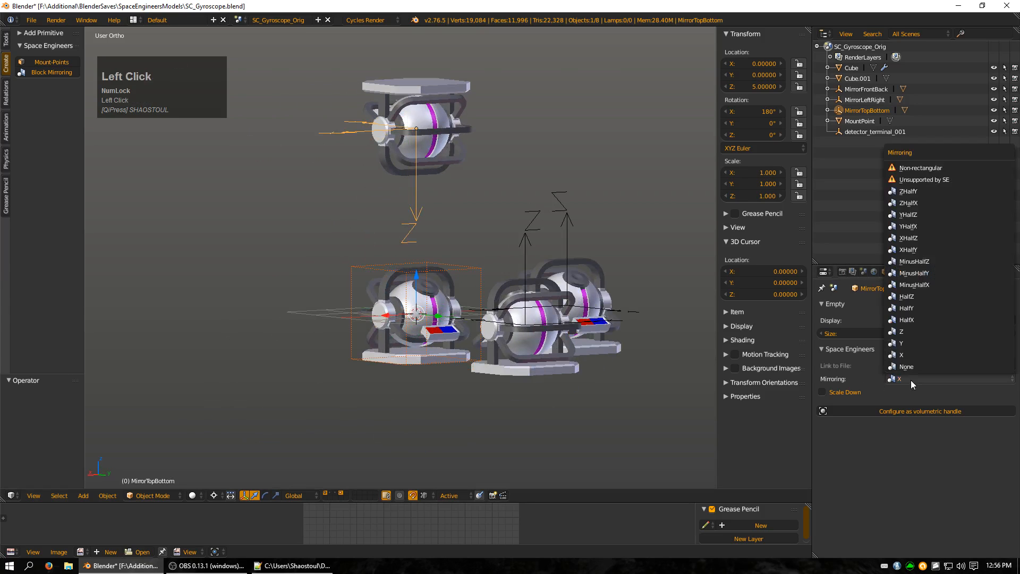
left_click(909, 249)
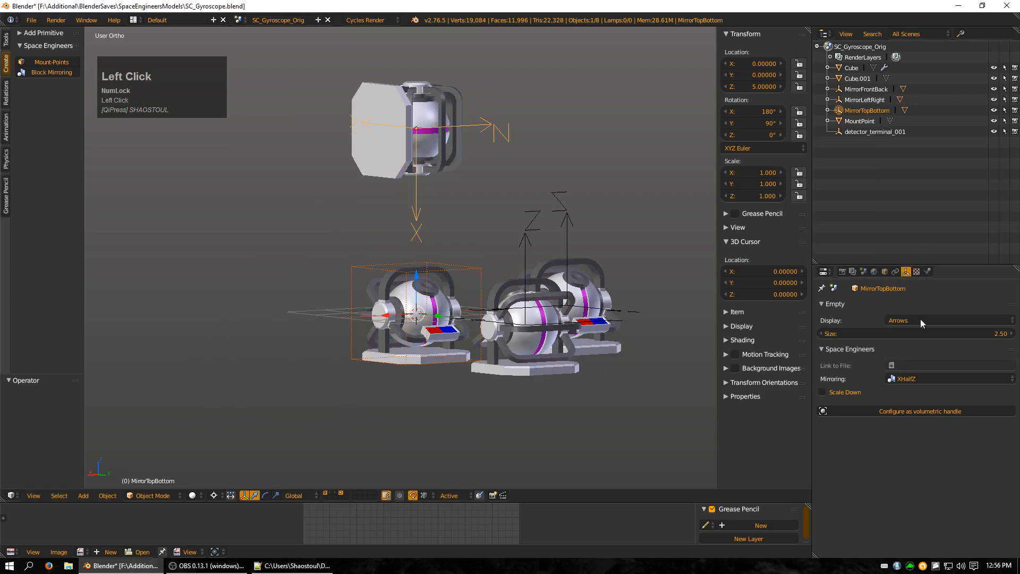
left_click(950, 378)
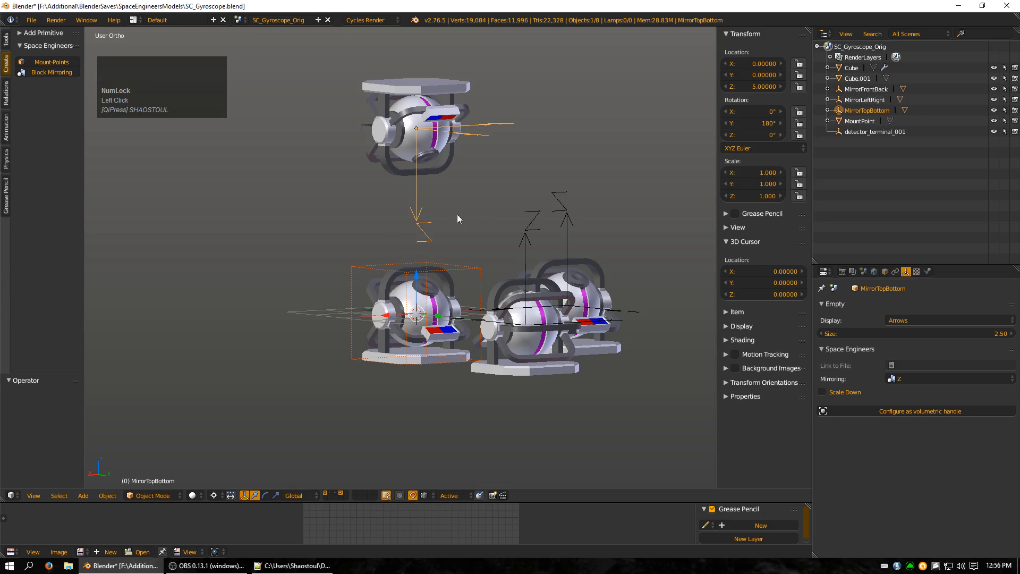
middle_click(459, 218)
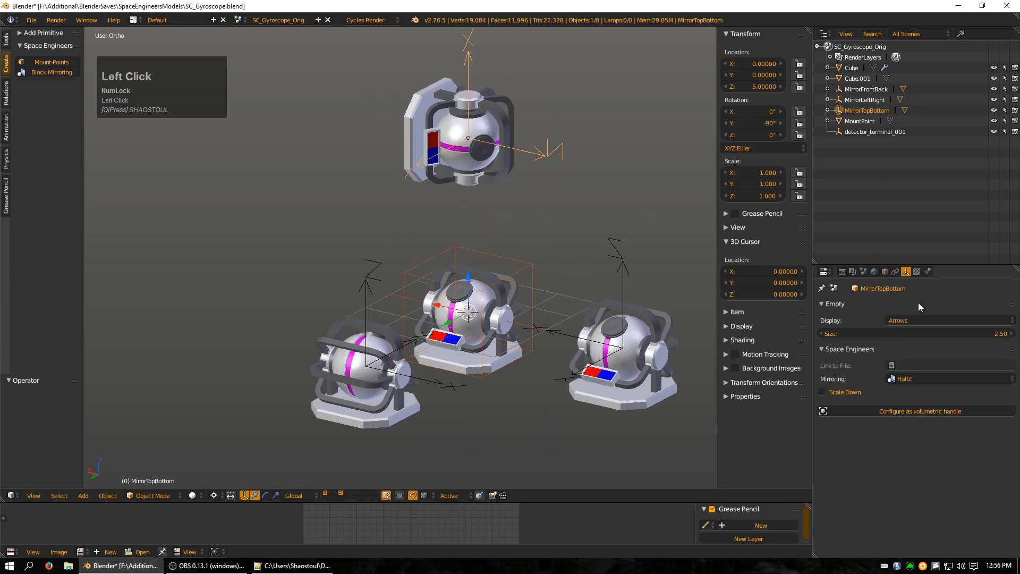
left_click(948, 378)
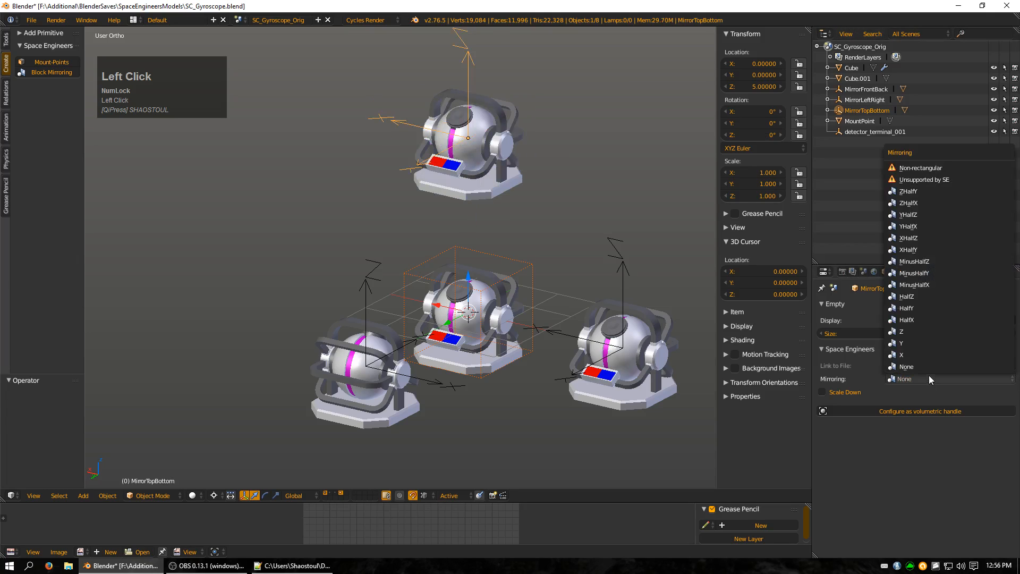
- Try HalfY mirroring on MirrorTopBottom, then settle on Z mirroring
left_click(905, 308)
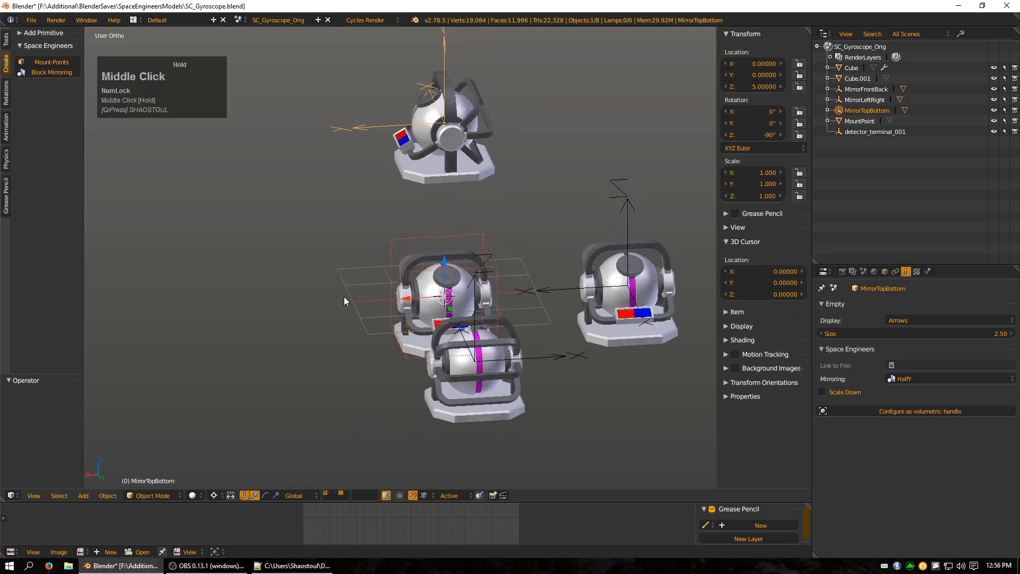
left_click(947, 377)
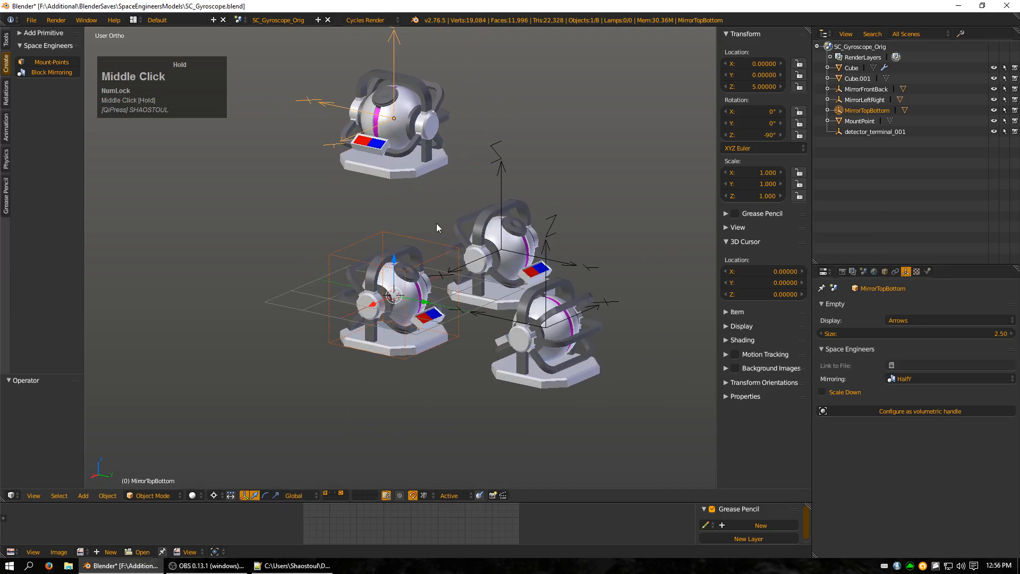
mouse_move(363, 209)
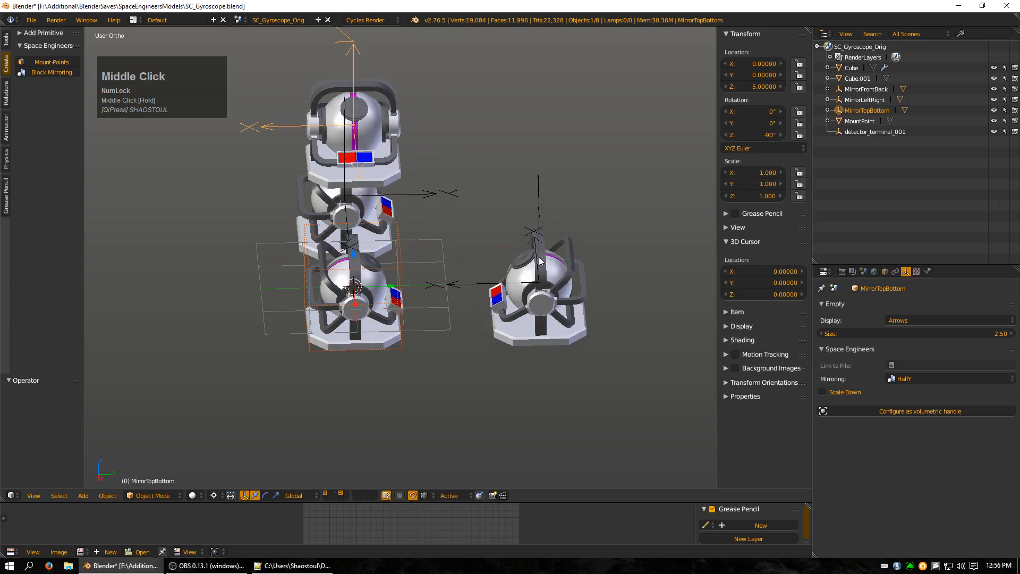
mouse_move(489, 246)
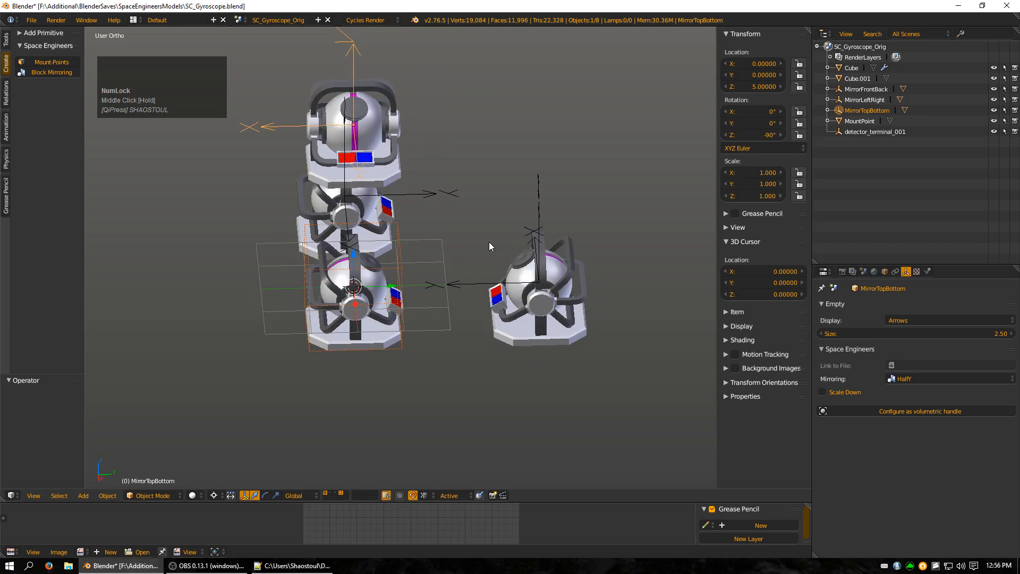
mouse_move(471, 227)
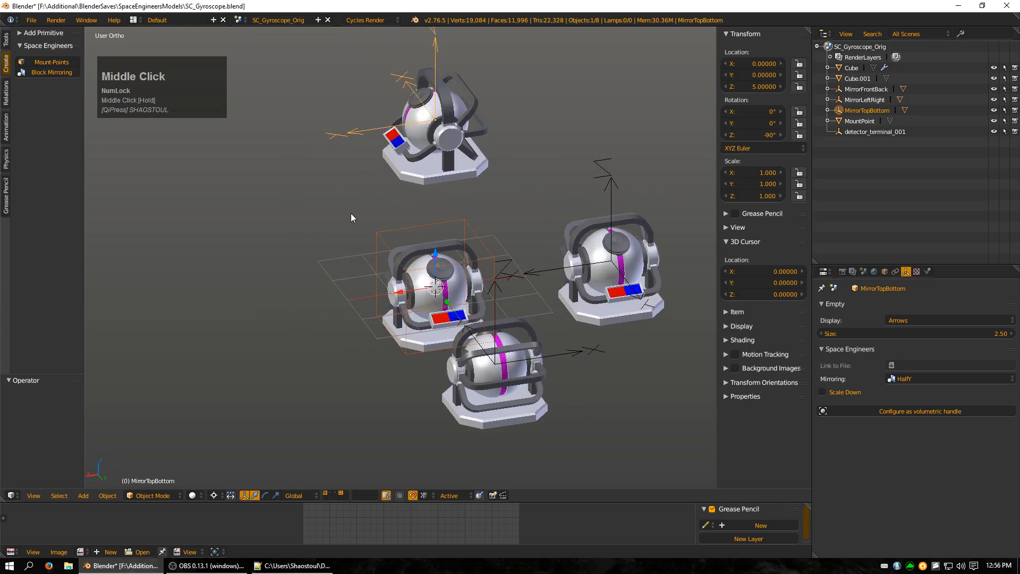
left_click(947, 378)
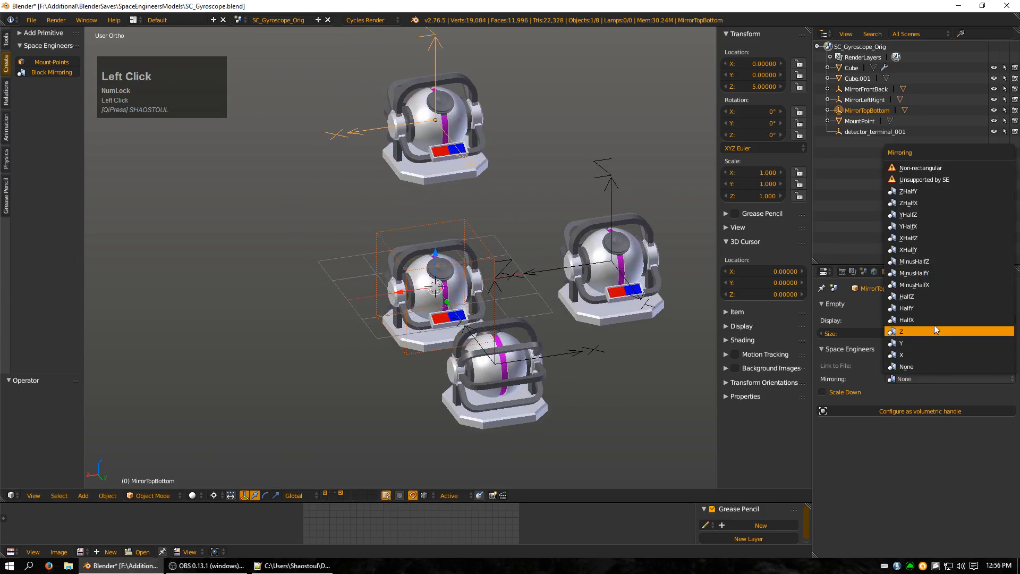
left_click(904, 331)
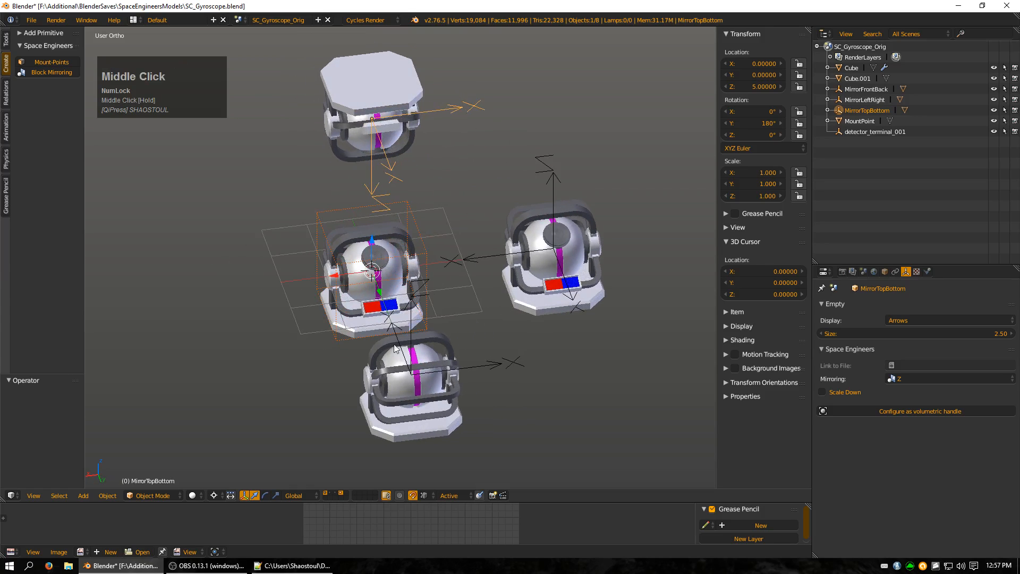
mouse_move(474, 244)
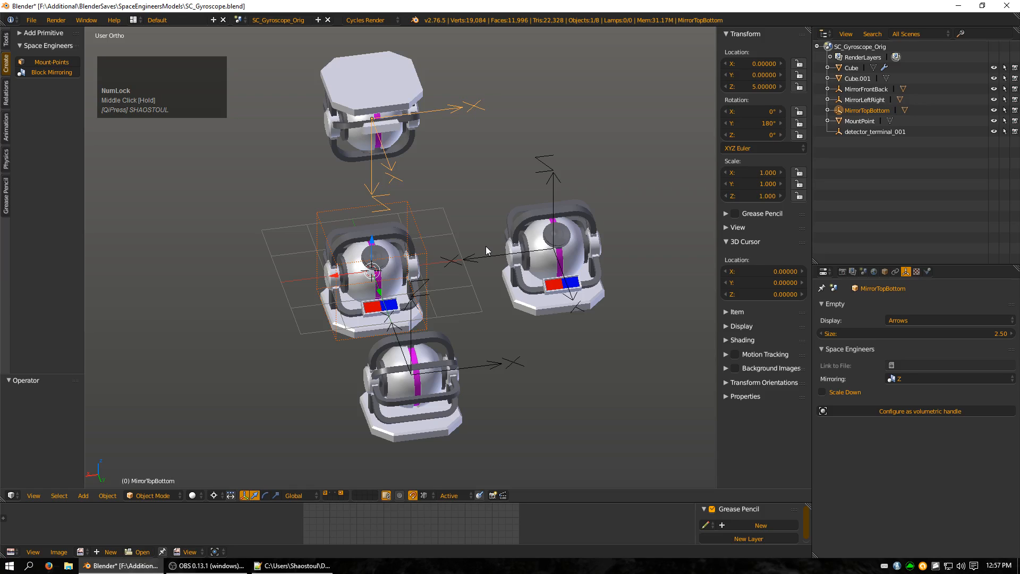
mouse_move(441, 281)
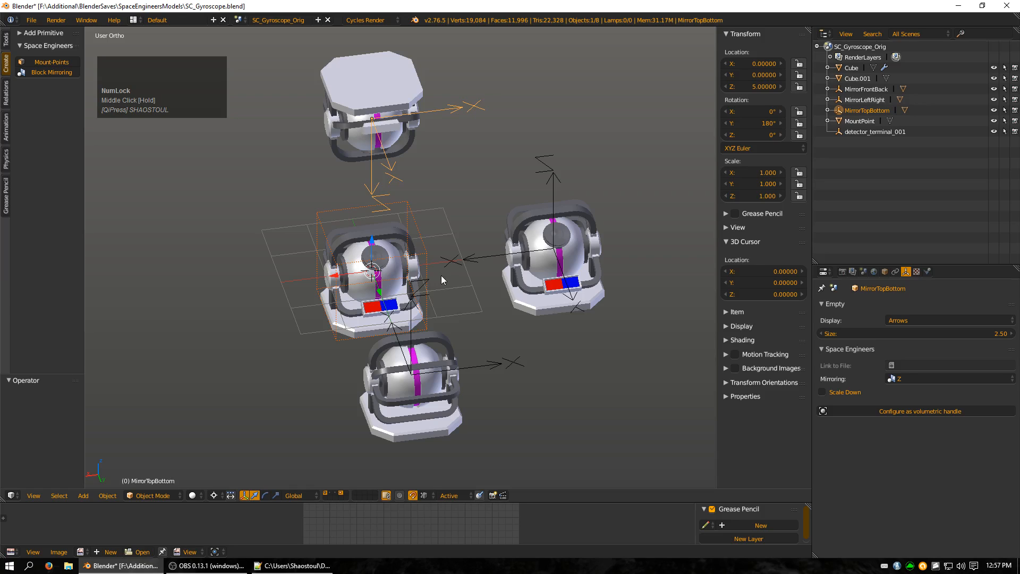
mouse_move(362, 276)
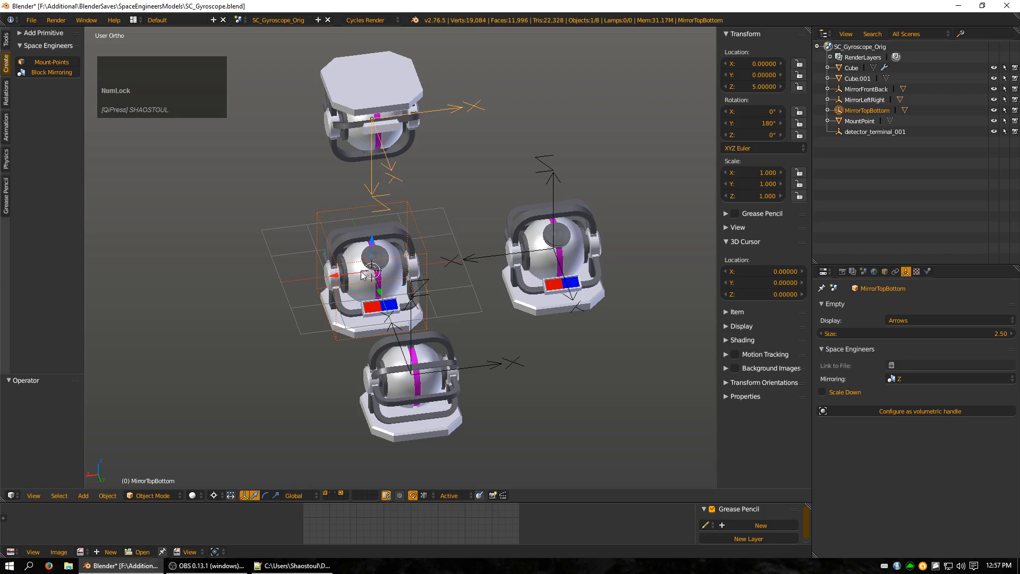
- Duplicate the gyroscope mesh and move the copy 2.5 units along X
right_click(365, 273)
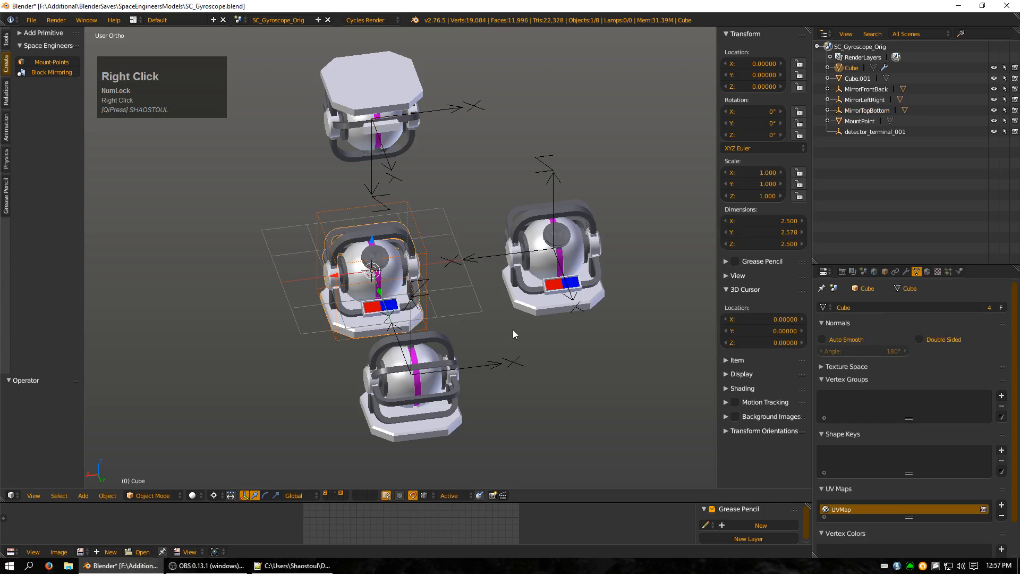
key("shift+d")
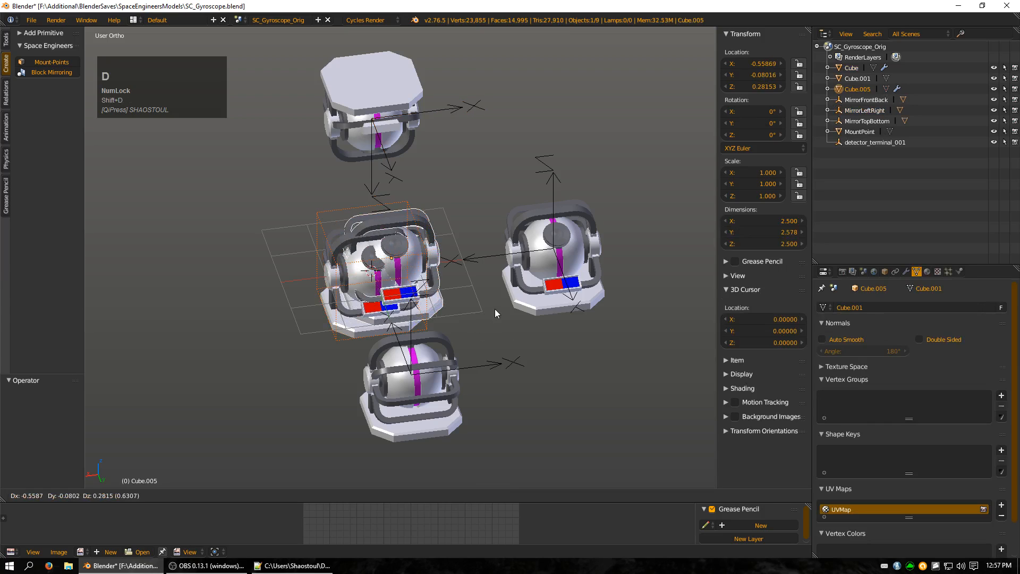
key("g")
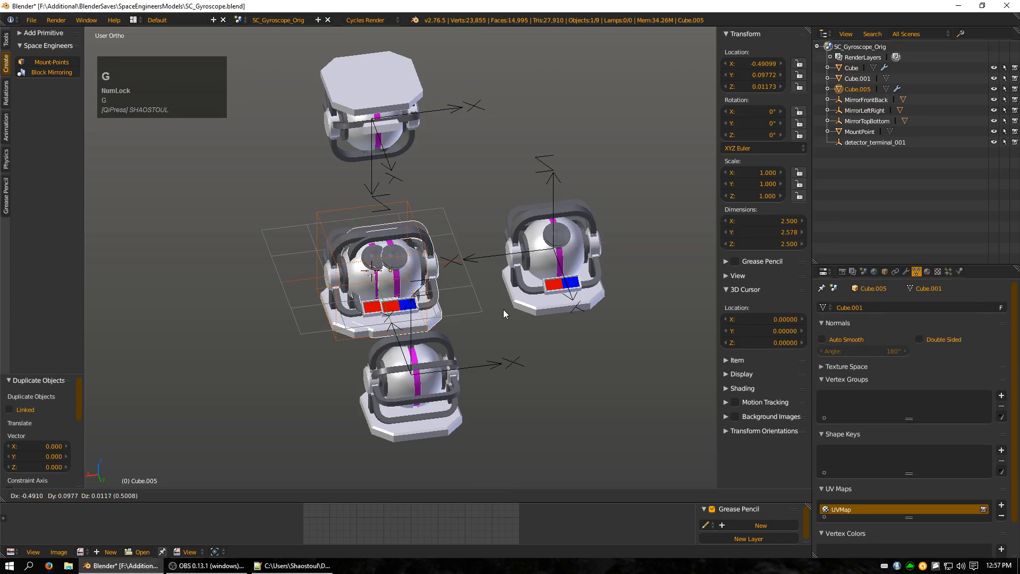
key("x")
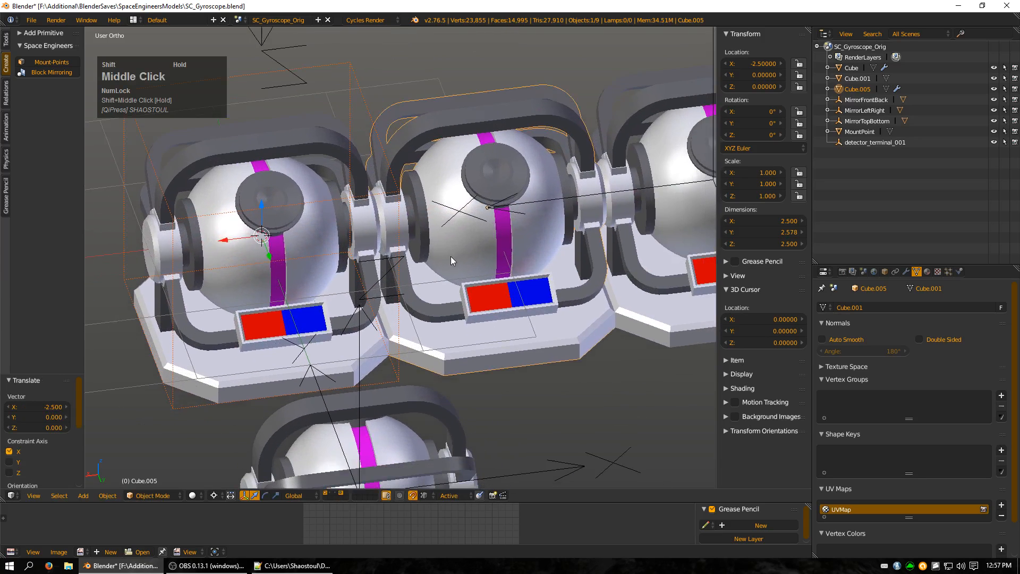
scroll("up", 3)
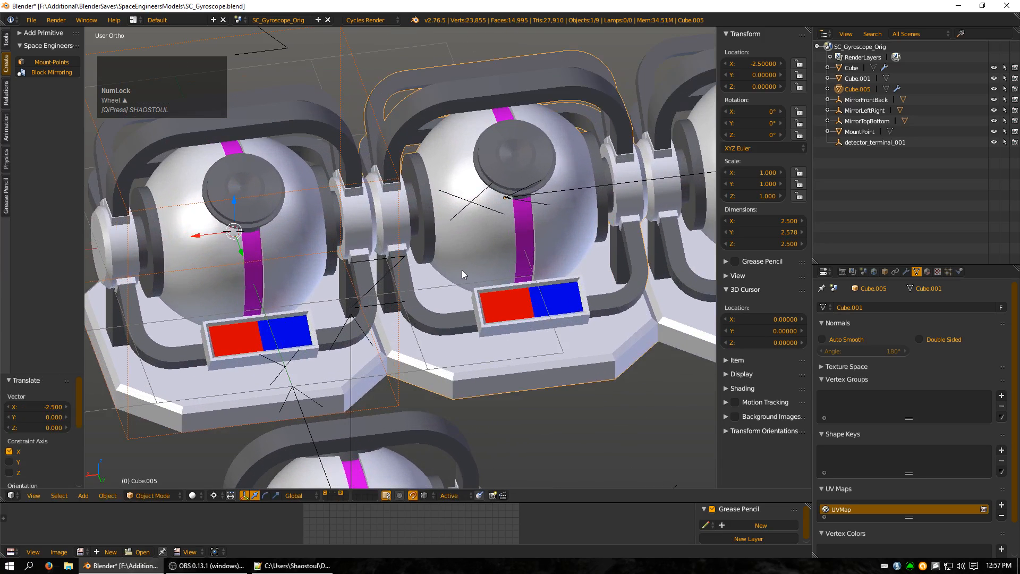
mouse_move(475, 300)
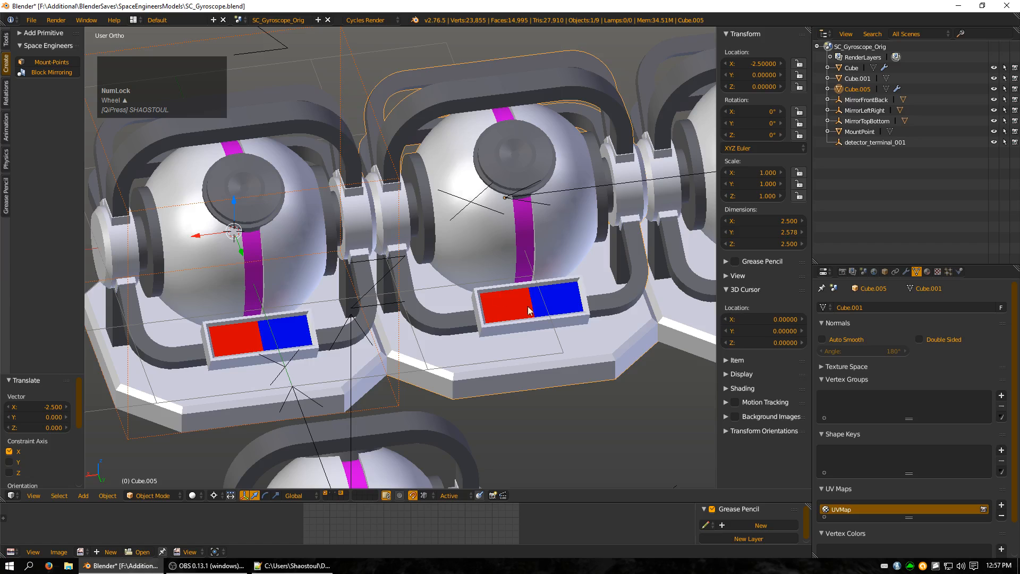
- Snap the 3D cursor to Cube.005 at X −2.5 and select all its geometry
key("Tab")
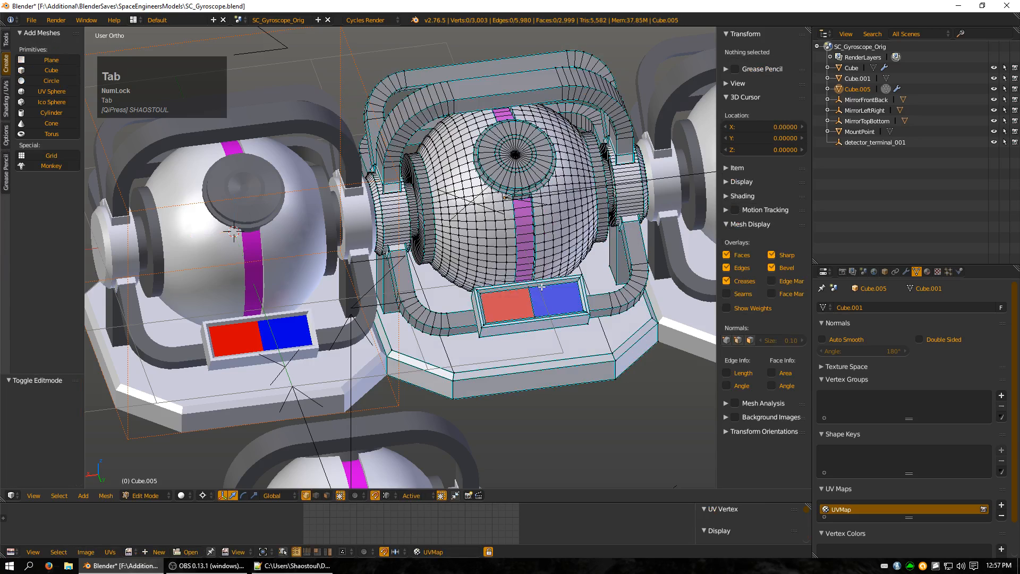
key("Tab")
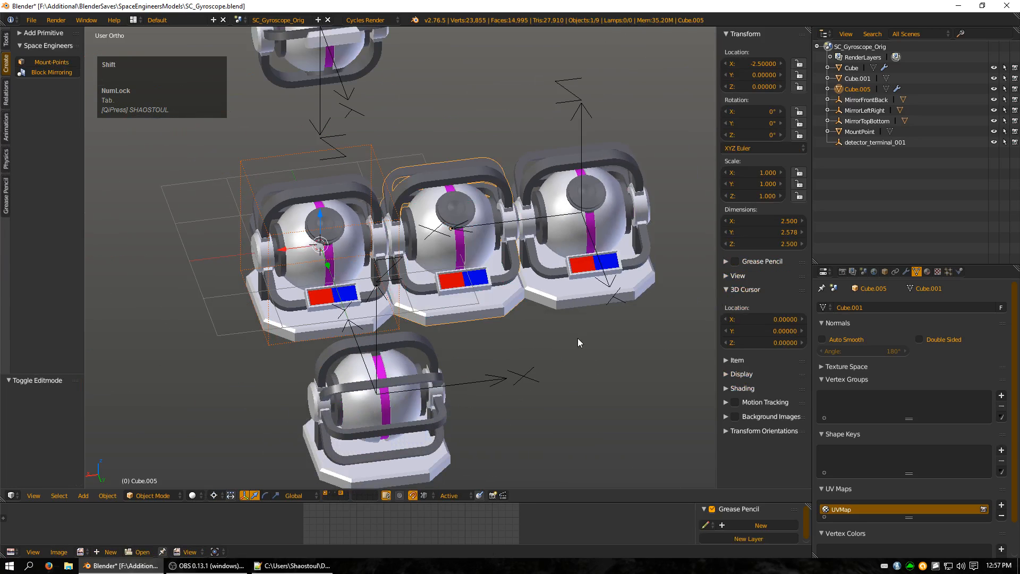
left_click(452, 227)
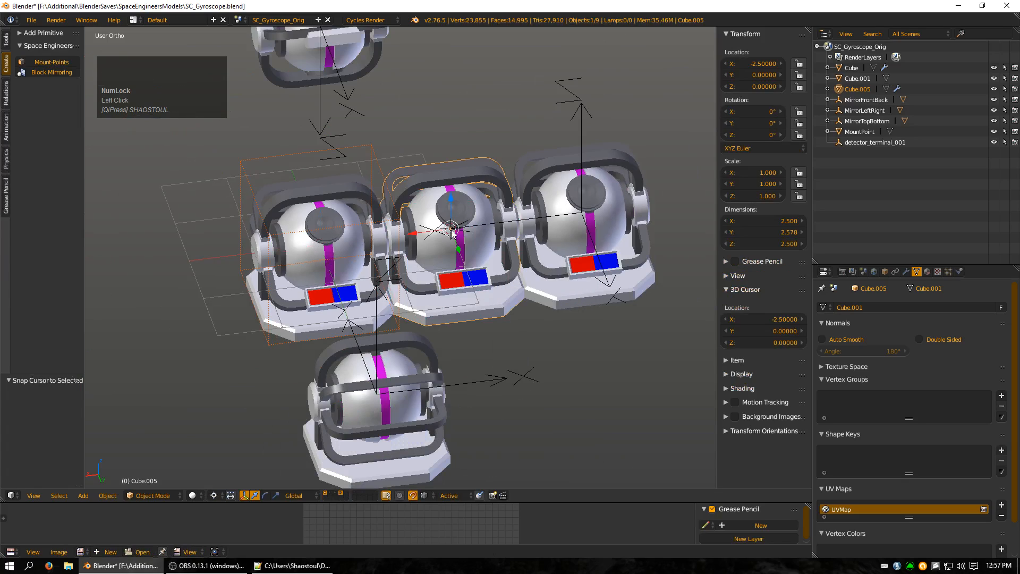
key("Tab")
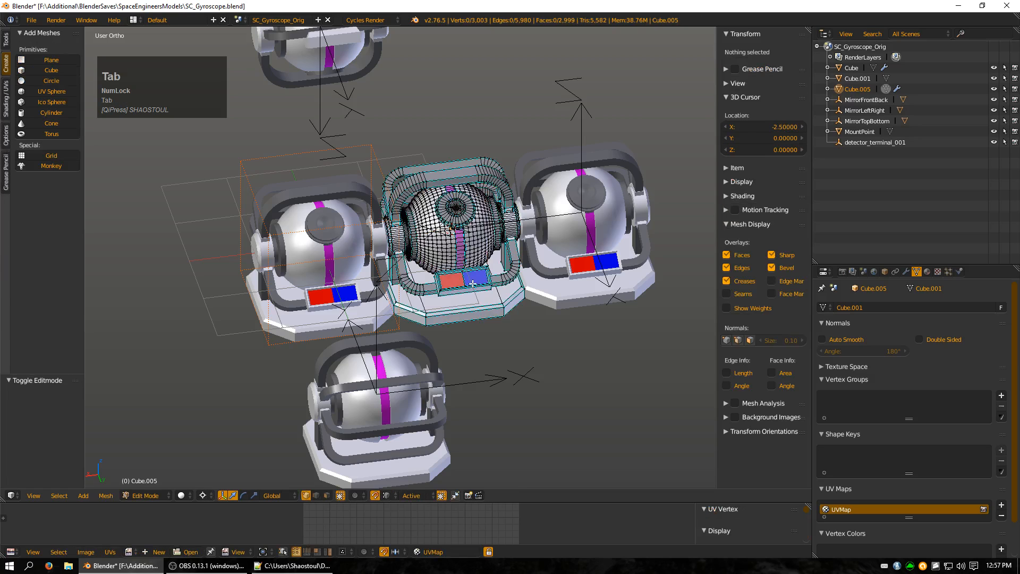
key("a")
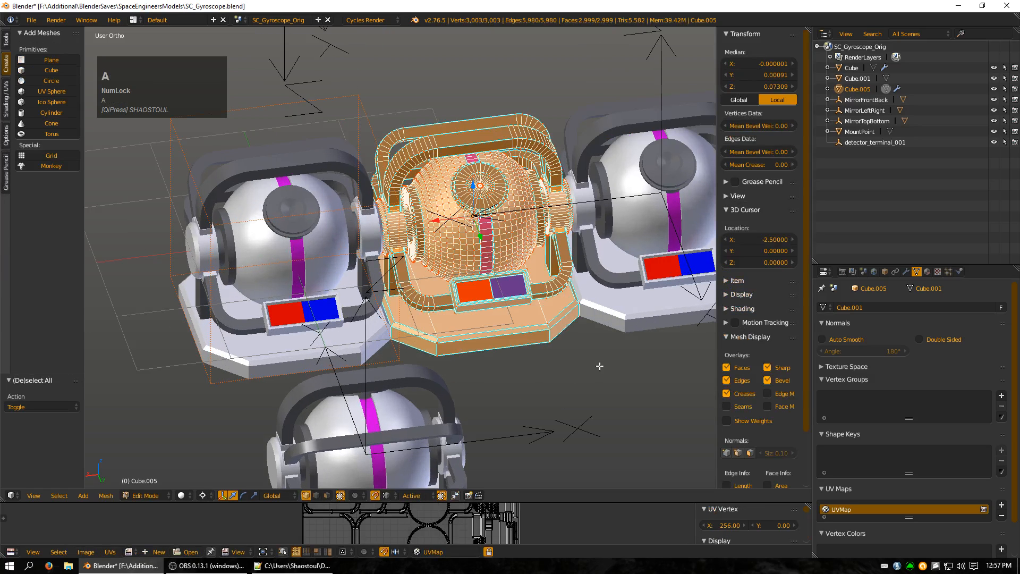
mouse_move(571, 376)
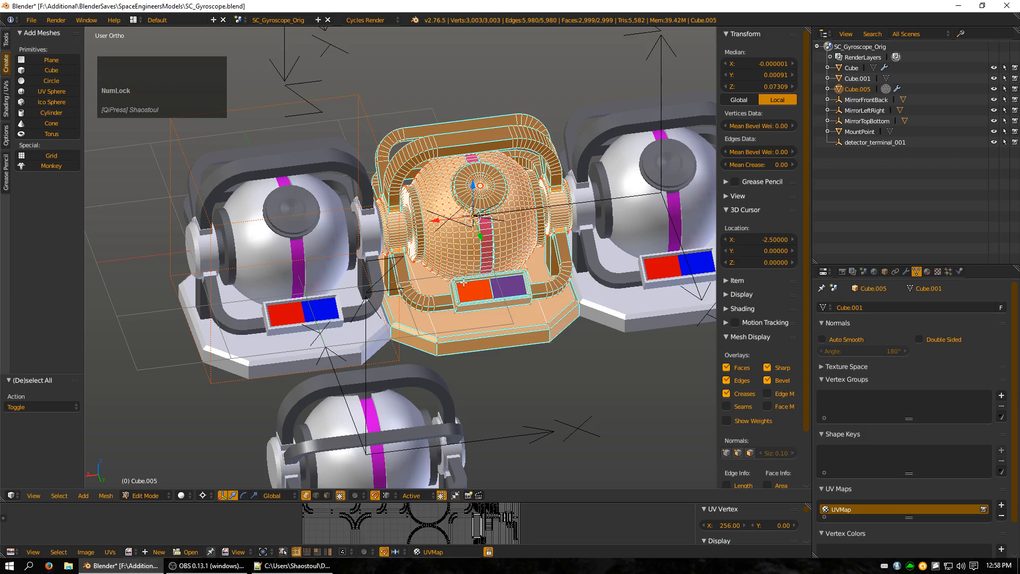
mouse_move(478, 293)
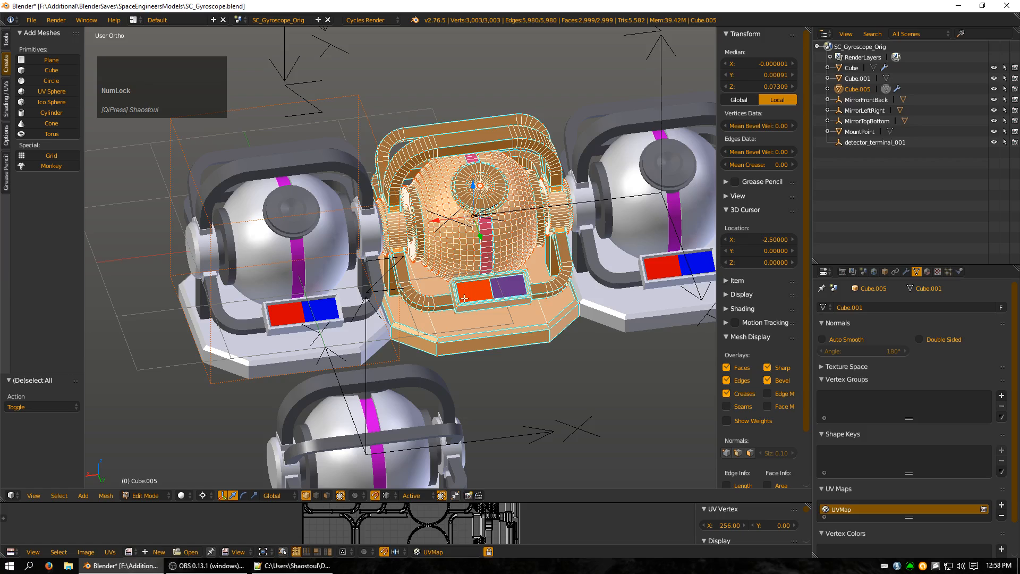
mouse_move(526, 380)
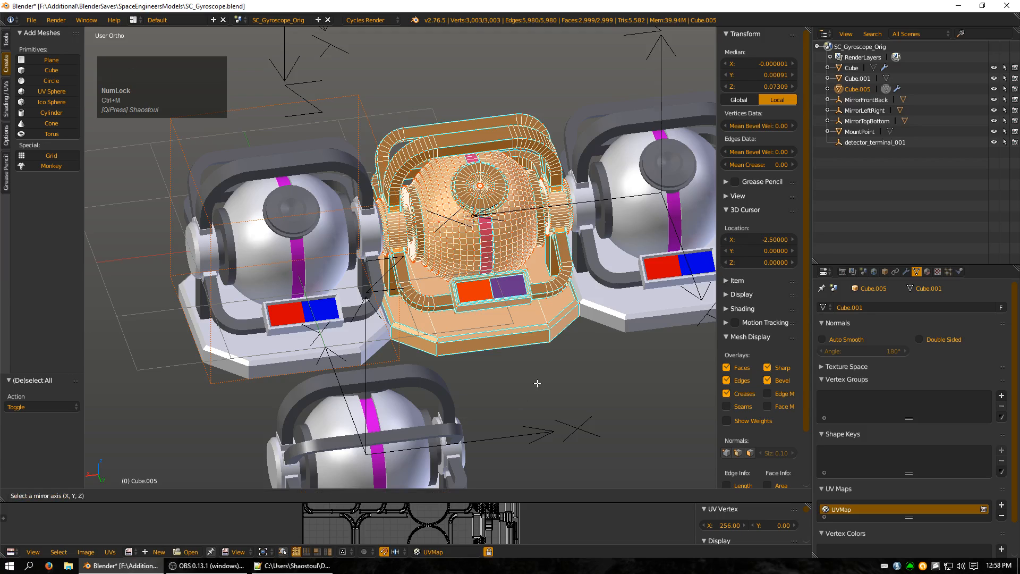
- Mirror Cube.005's geometry along X and return to object mode
key("x")
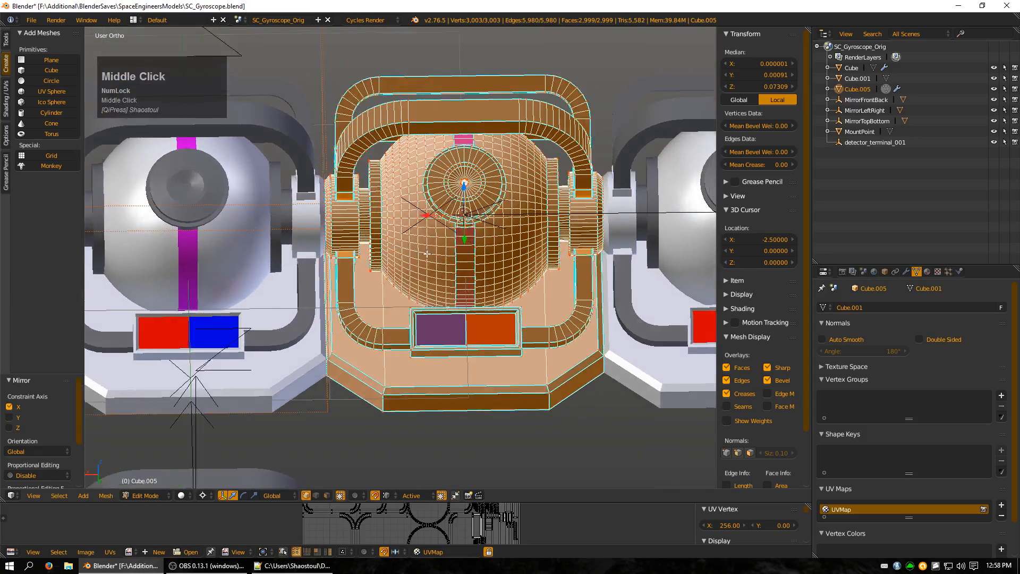
key("Tab")
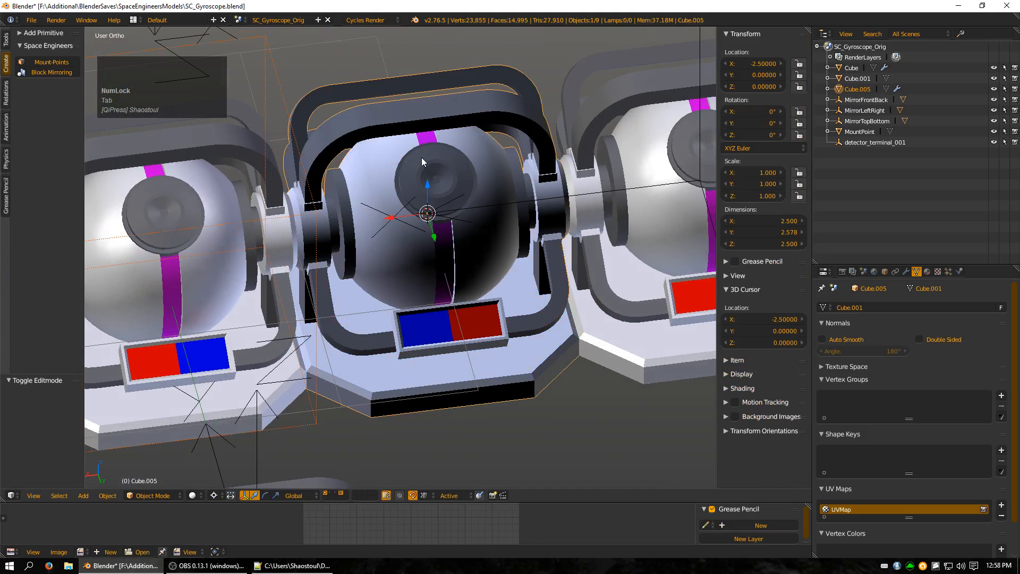
- Recalculate Cube.005's normals to face outside and return to object mode
key("Tab")
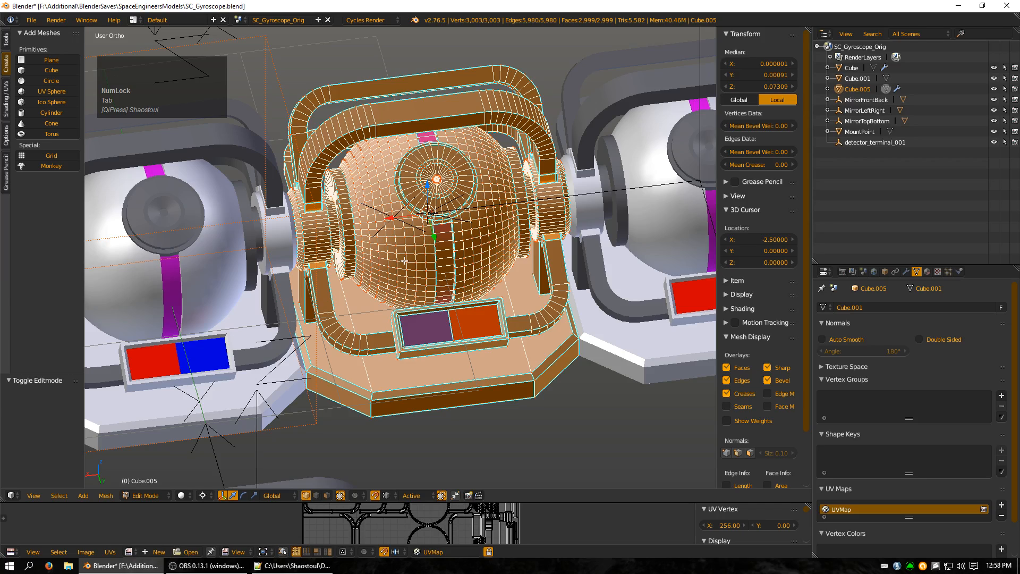
mouse_move(406, 263)
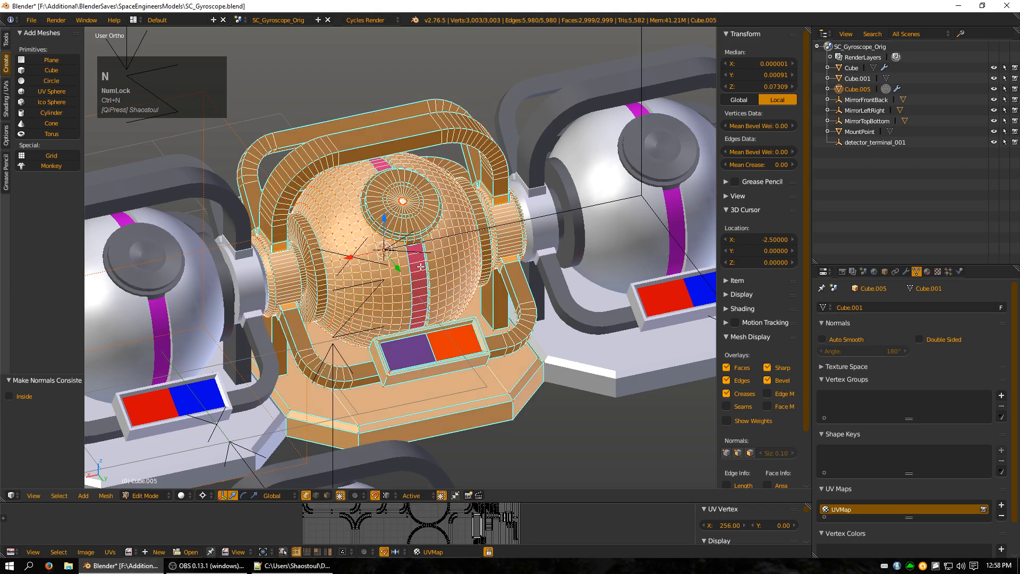
key("Tab")
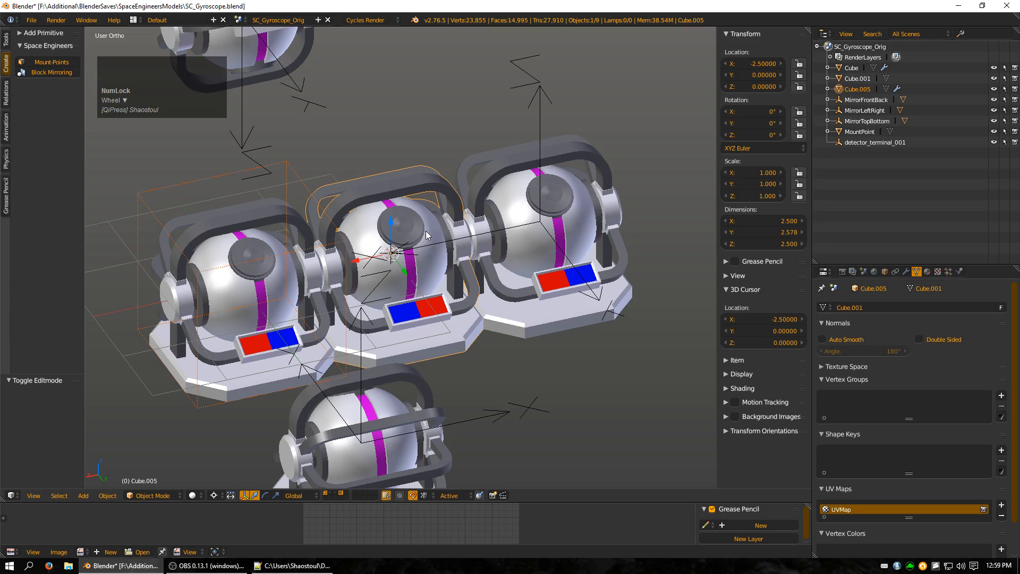
mouse_move(405, 229)
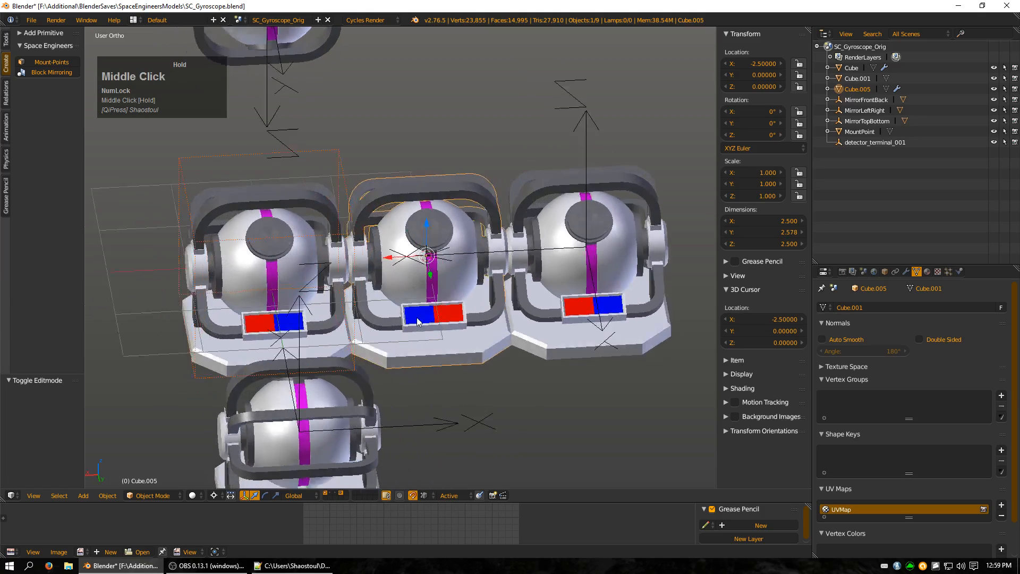
- Toggle the mirrored duplicate Cube.005 into Edit Mode and back to Object Mode
key("Tab")
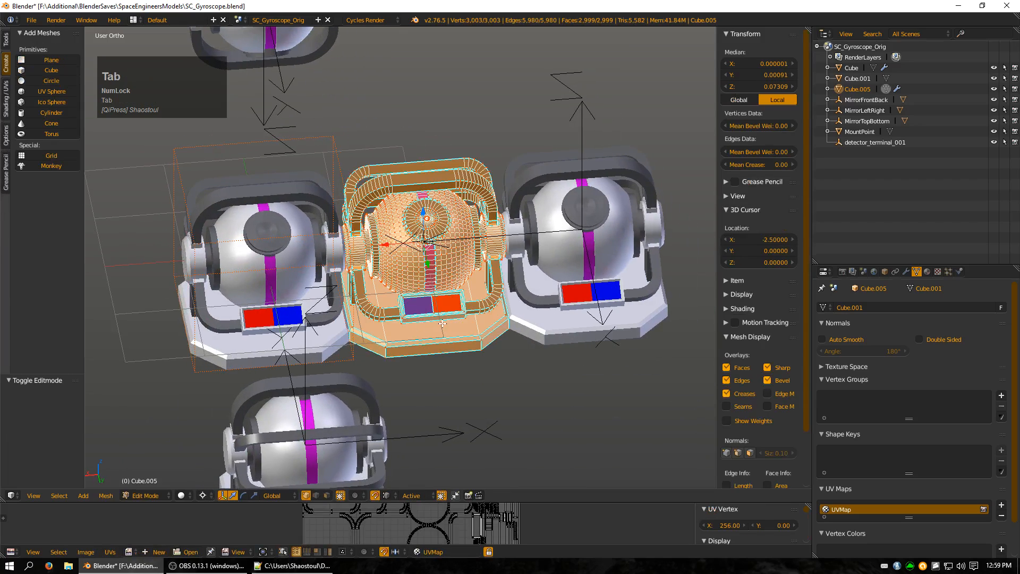
key("Tab")
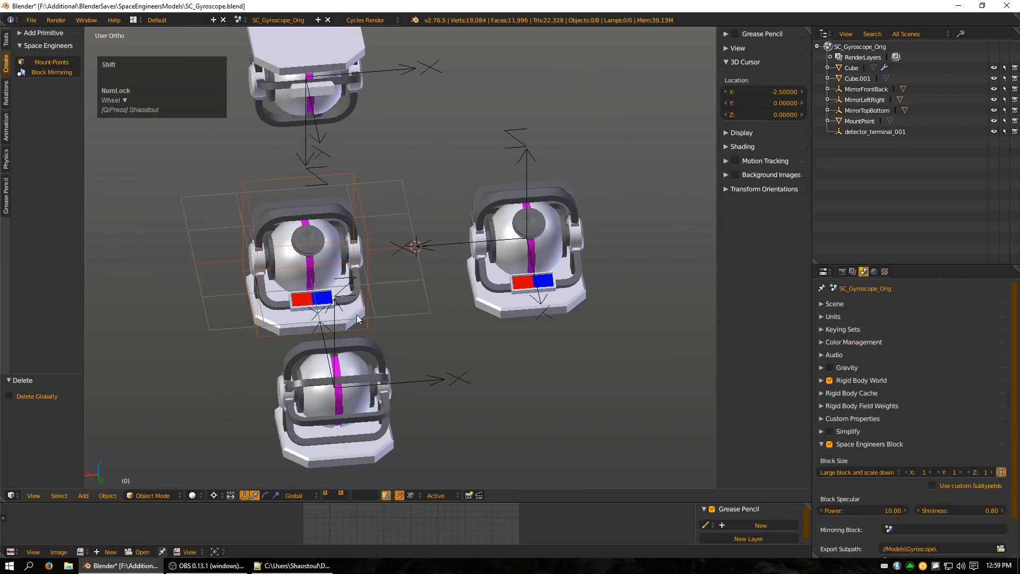